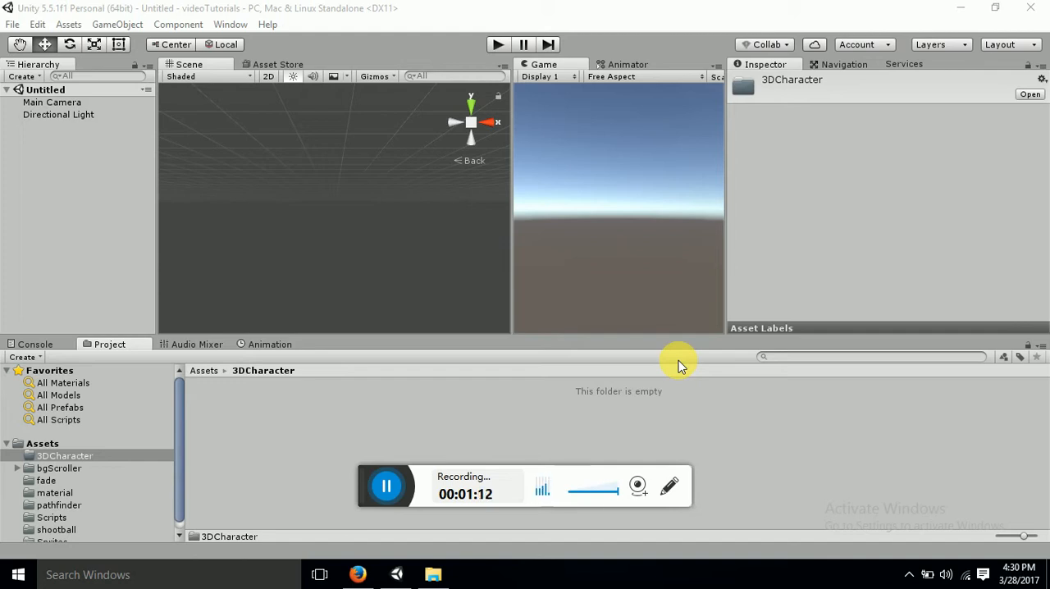
{"action": "mouse_move", "coordinate": [404, 538]}
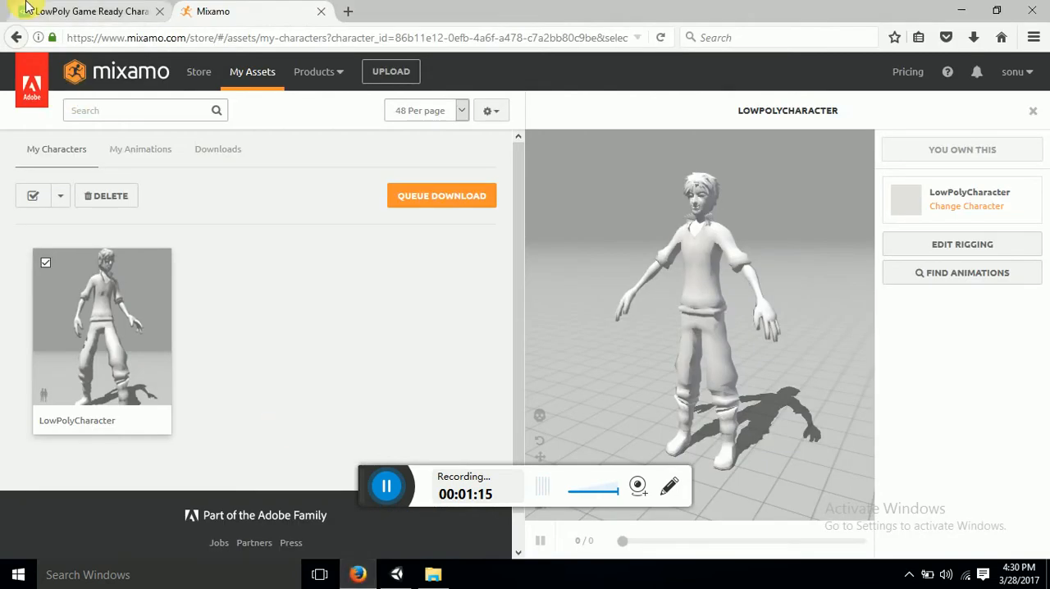
Step: Show the LowPoly Game Ready Character download page with its blend, fbx, obj and 3ds files
{"action": "left_click", "coordinate": [82, 10]}
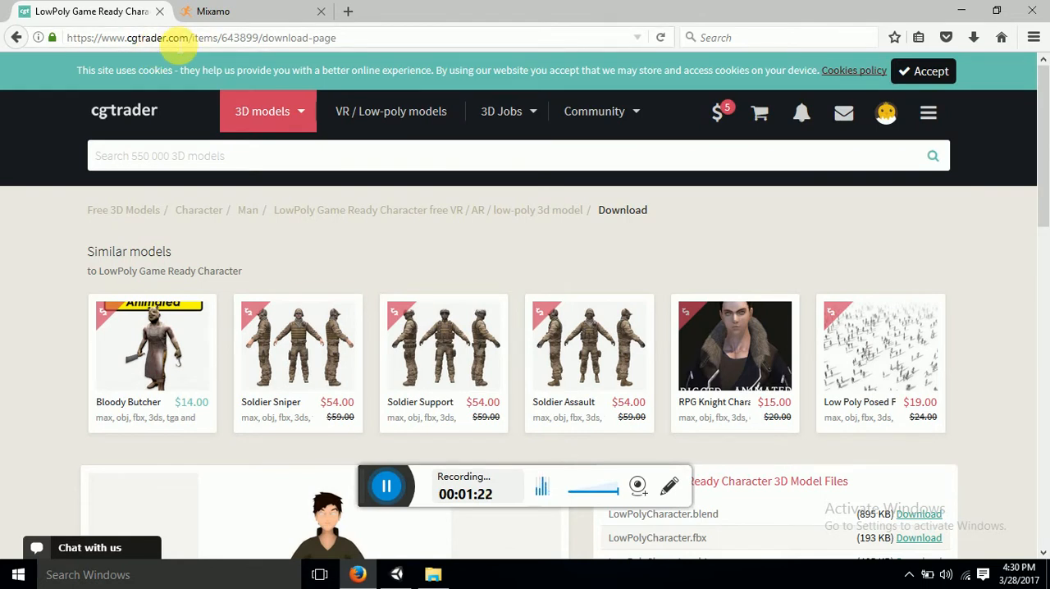
{"action": "mouse_move", "coordinate": [79, 227]}
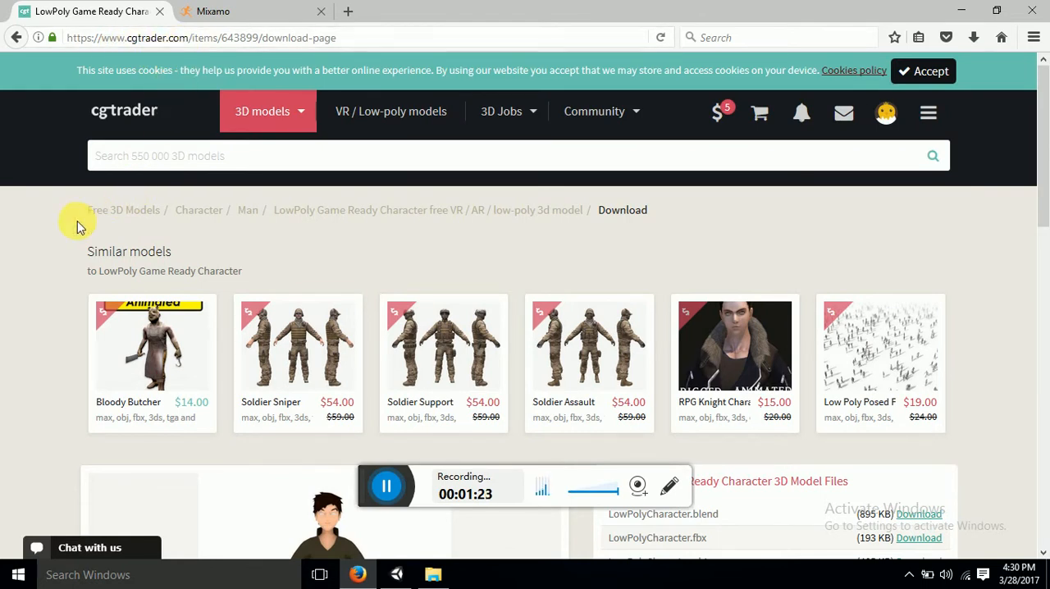
{"action": "scroll", "scroll_direction": "down", "scroll_amount": 3}
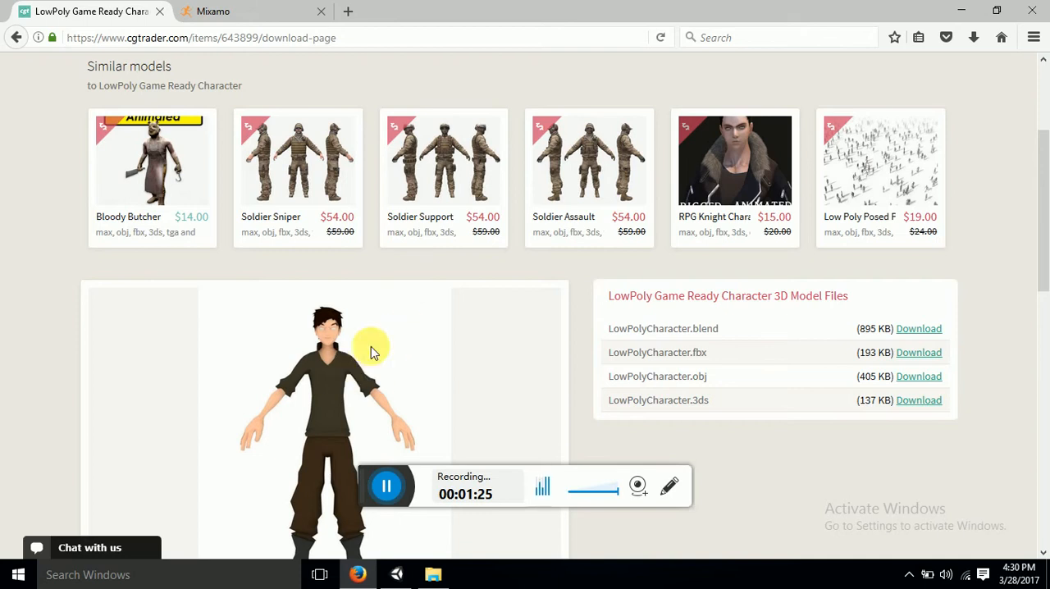
{"action": "scroll", "scroll_direction": "down", "scroll_amount": 3}
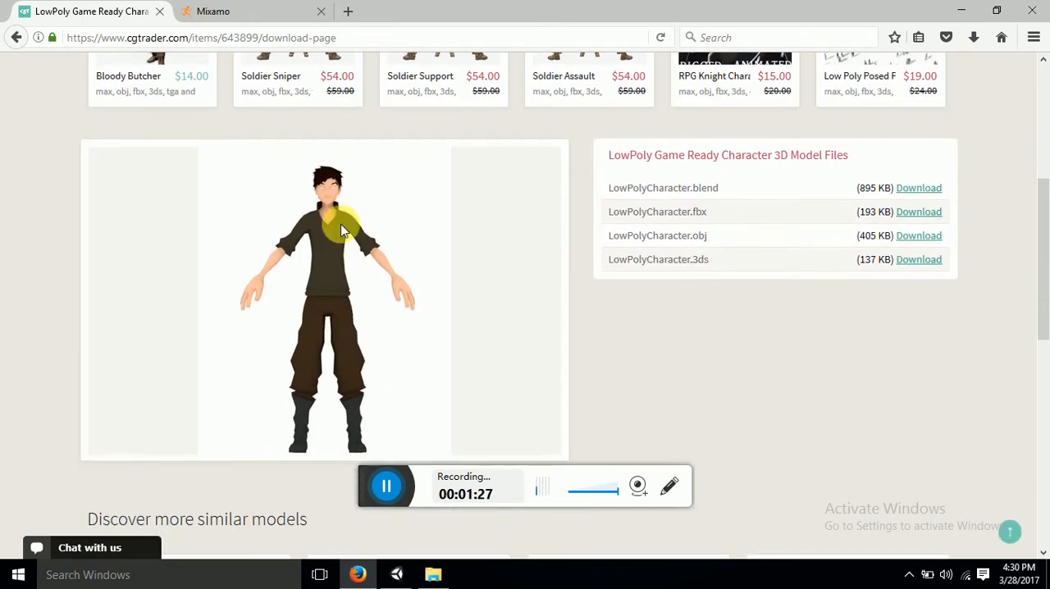
{"action": "mouse_move", "coordinate": [725, 246]}
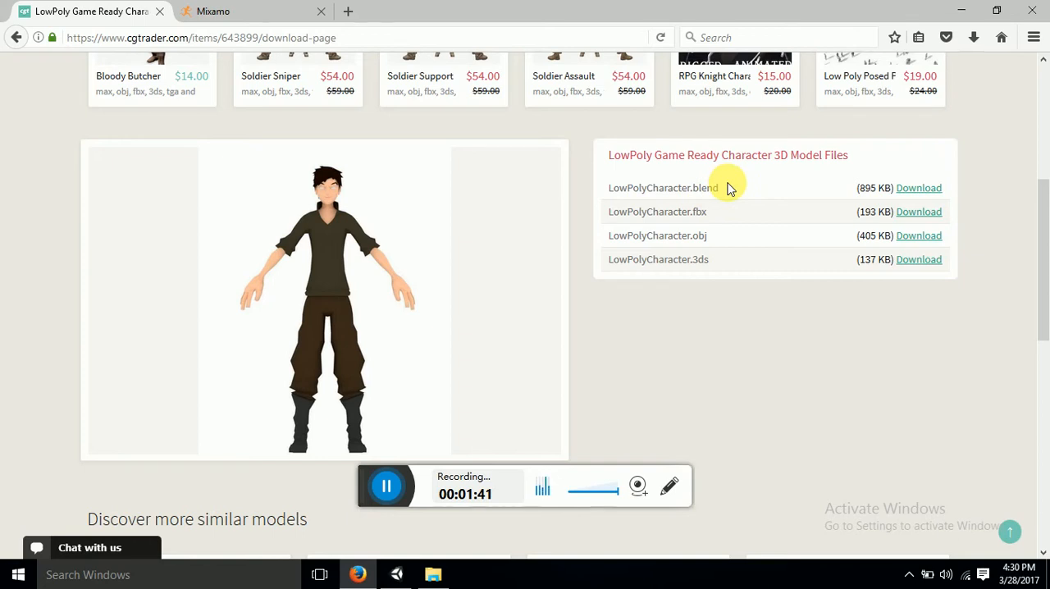
{"action": "mouse_move", "coordinate": [692, 212]}
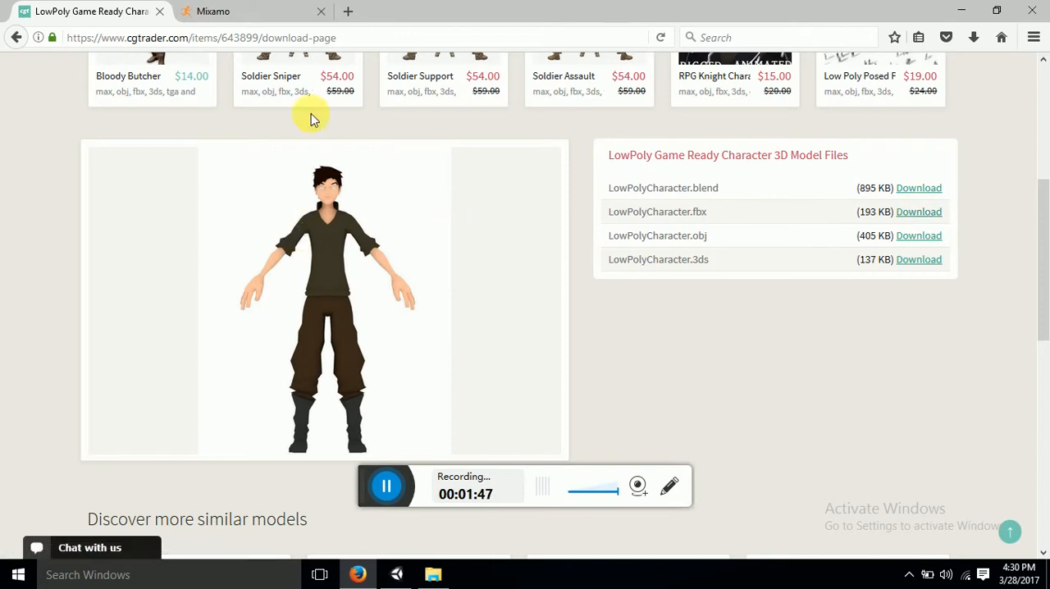
Step: From a new google.com tab, search 'turbosquid', visit TurboSquid, then search 'cgtraders'
{"action": "left_click", "coordinate": [348, 10]}
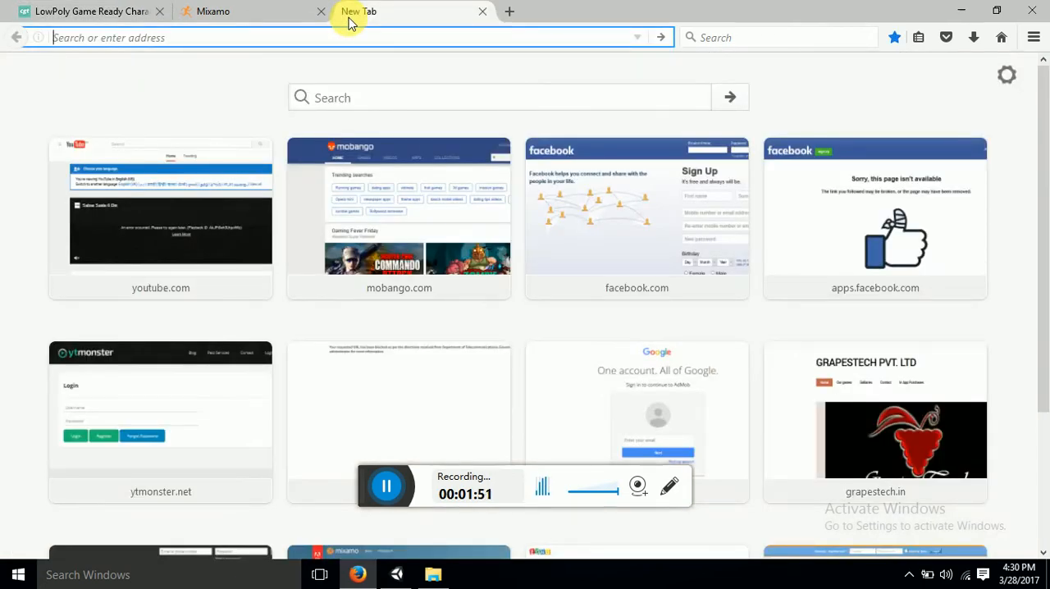
{"action": "type", "text": "google.com"}
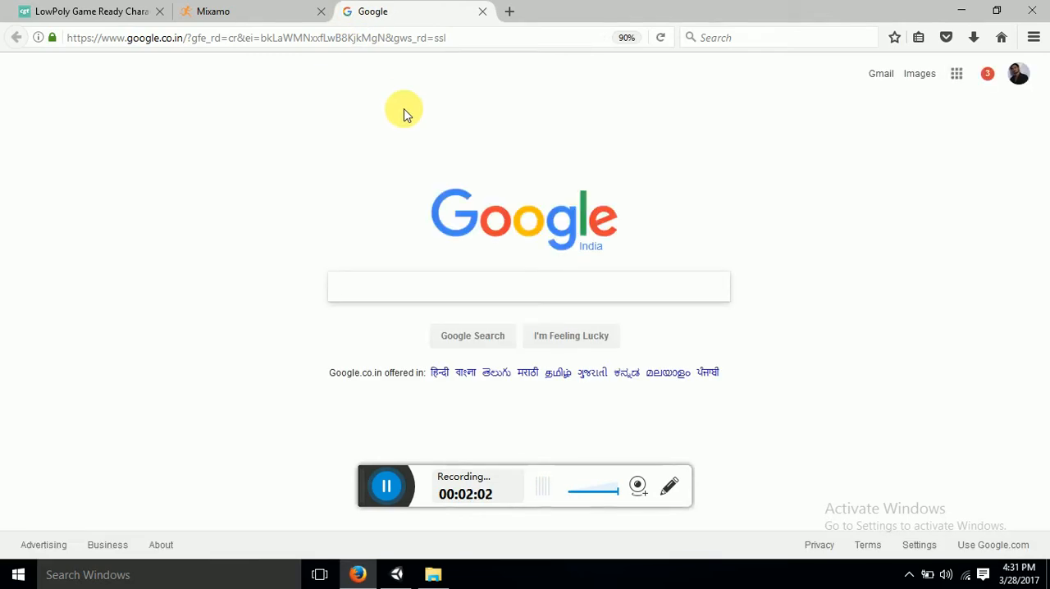
{"action": "left_click", "coordinate": [528, 285]}
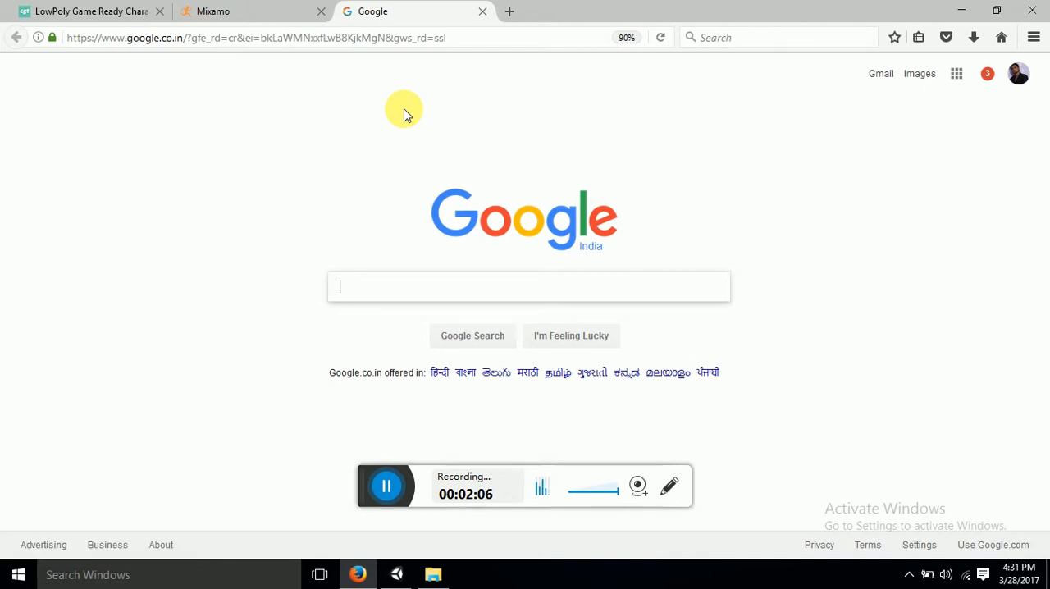
{"action": "type", "text": "turbosquid"}
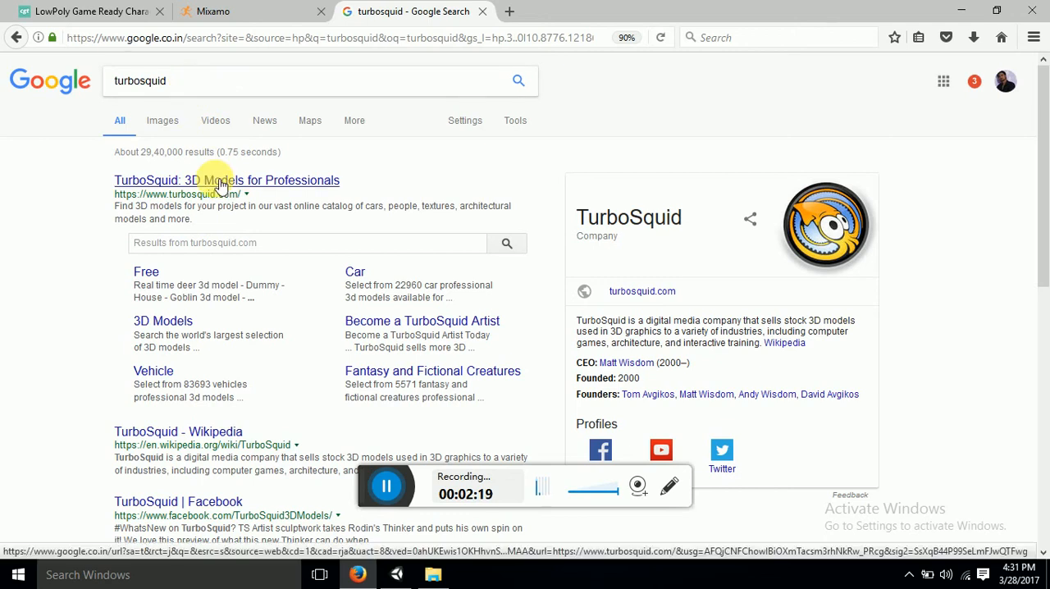
{"action": "left_click", "coordinate": [226, 180]}
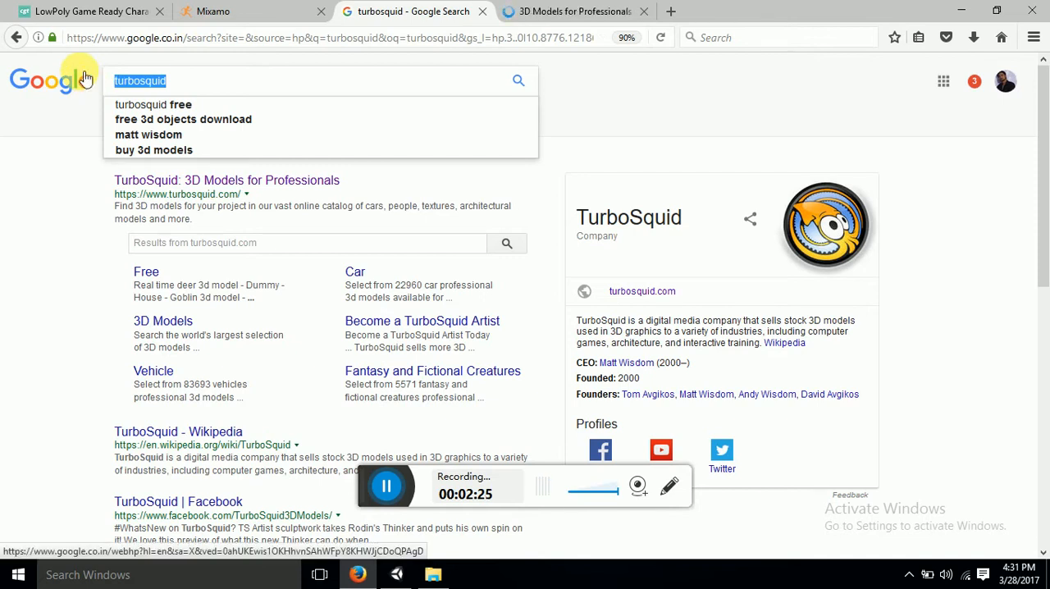
{"action": "type", "text": "cgtraders"}
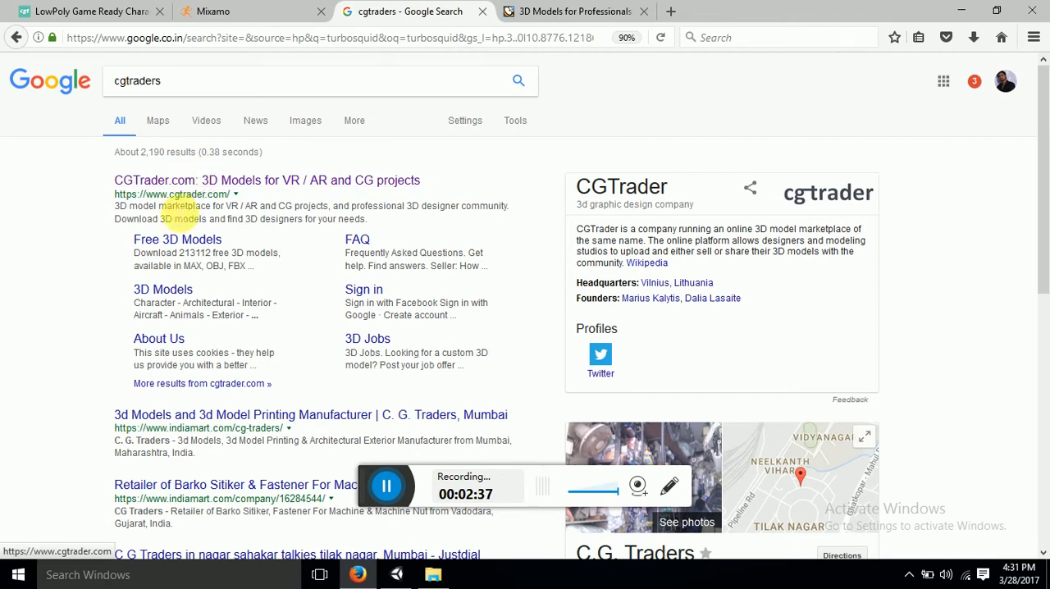
{"action": "mouse_move", "coordinate": [305, 121]}
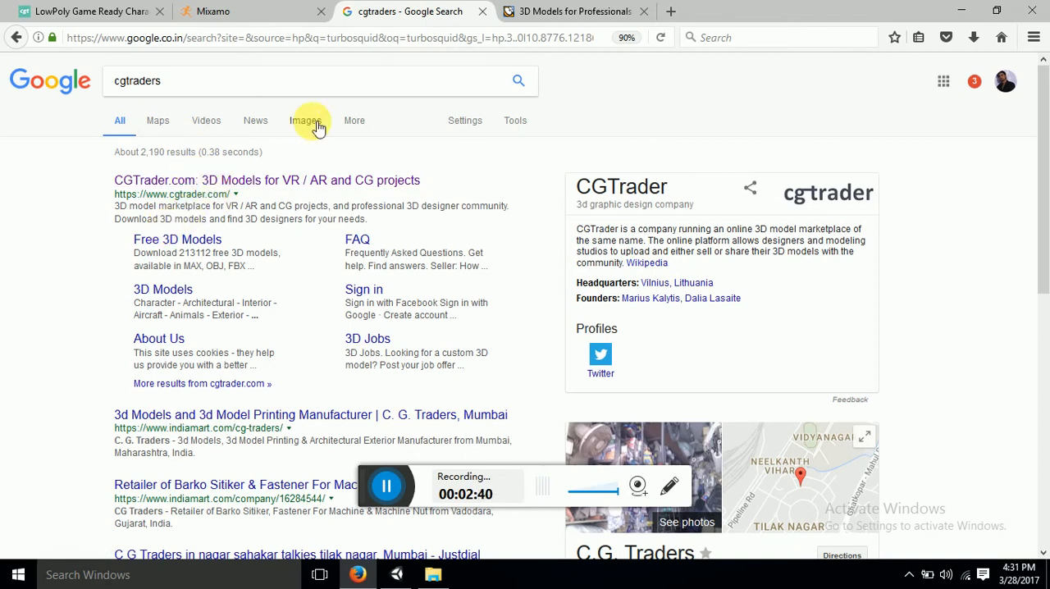
{"action": "mouse_move", "coordinate": [821, 89]}
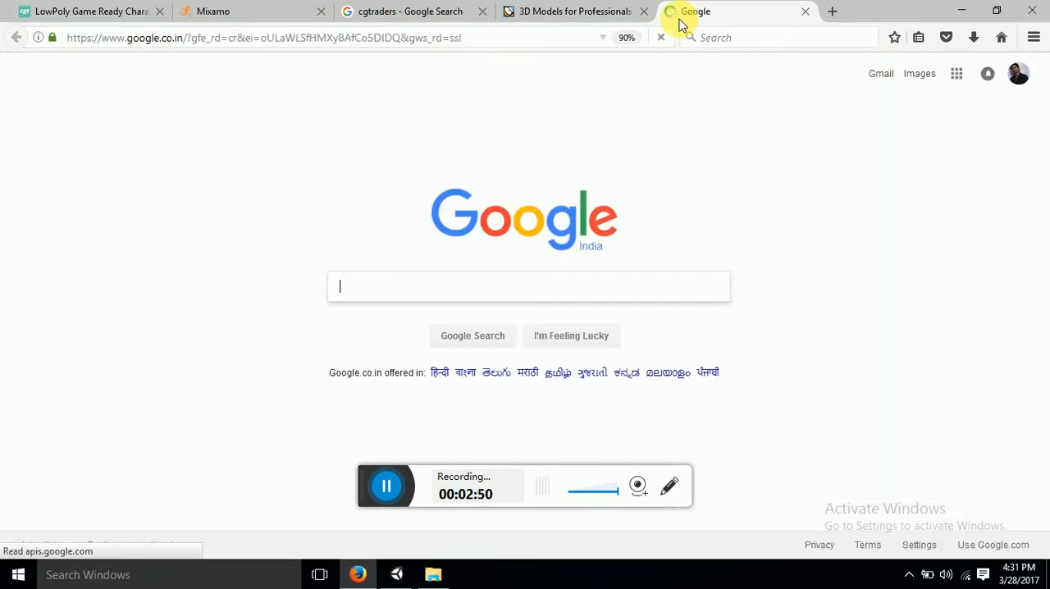
Step: Visit mixamo.com in a new tab and choose Auto-Rigger (Preview) from Products
{"action": "type", "text": "mixamo.com"}
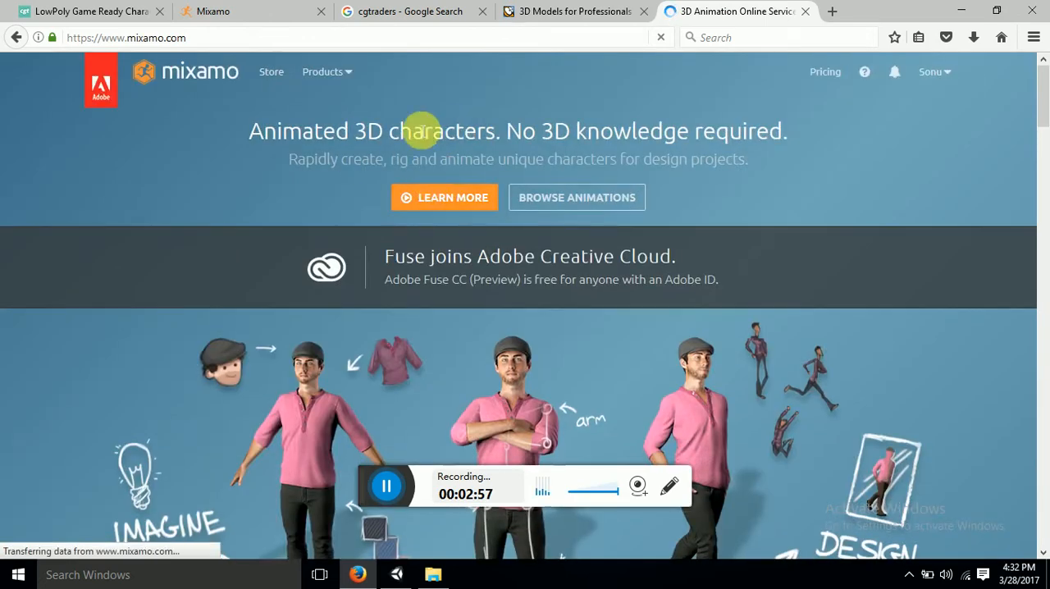
{"action": "mouse_move", "coordinate": [919, 111]}
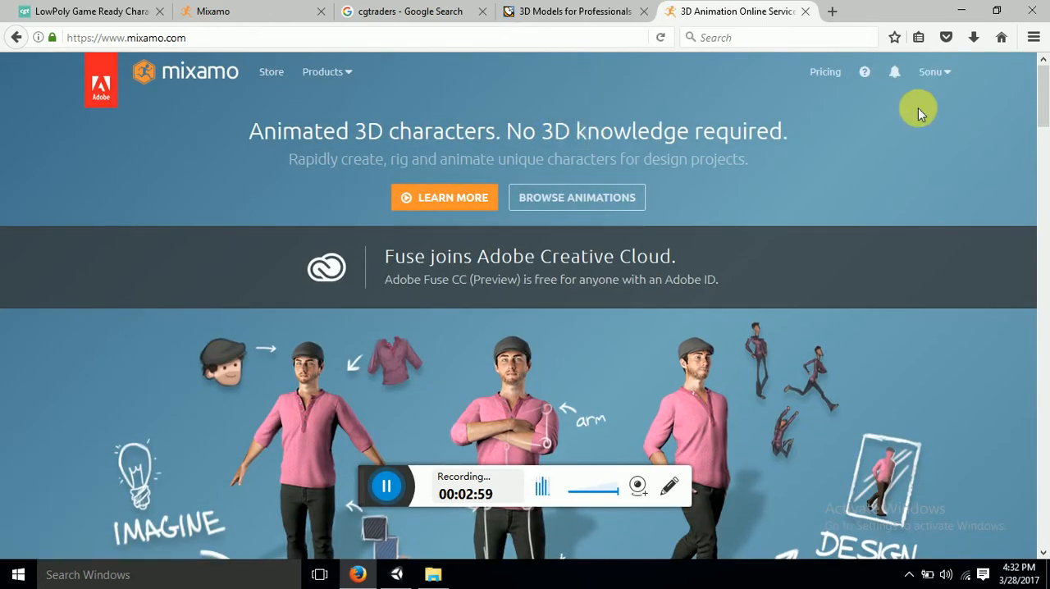
{"action": "left_click", "coordinate": [931, 72]}
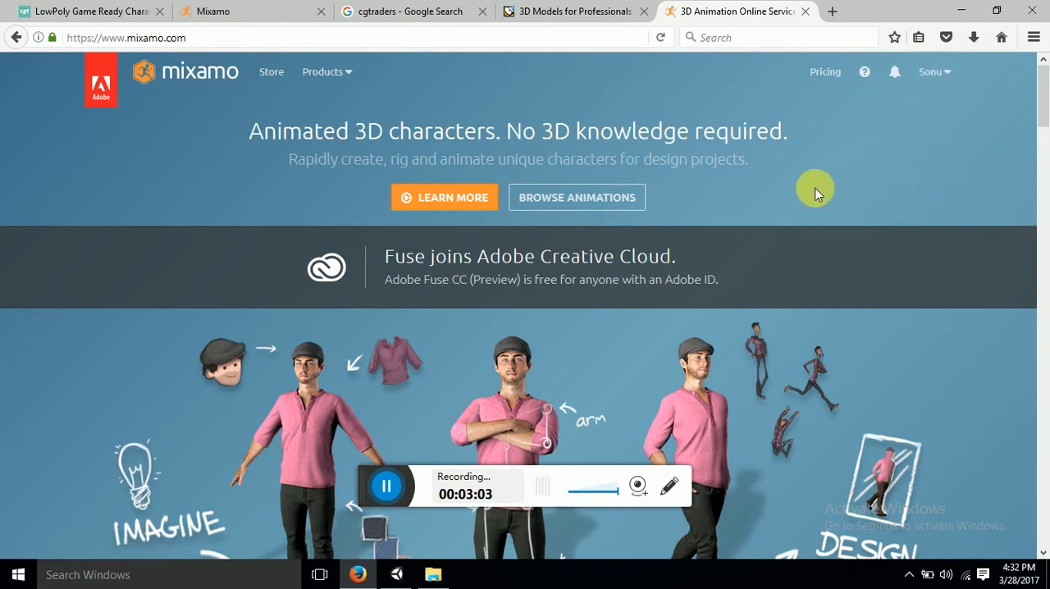
{"action": "mouse_move", "coordinate": [578, 210]}
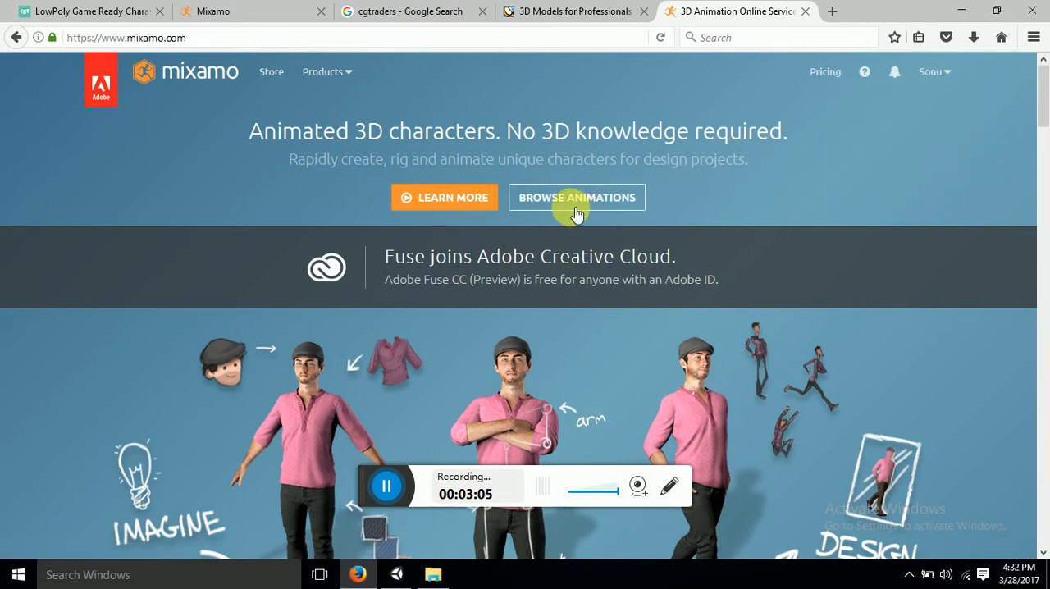
{"action": "left_click", "coordinate": [325, 72]}
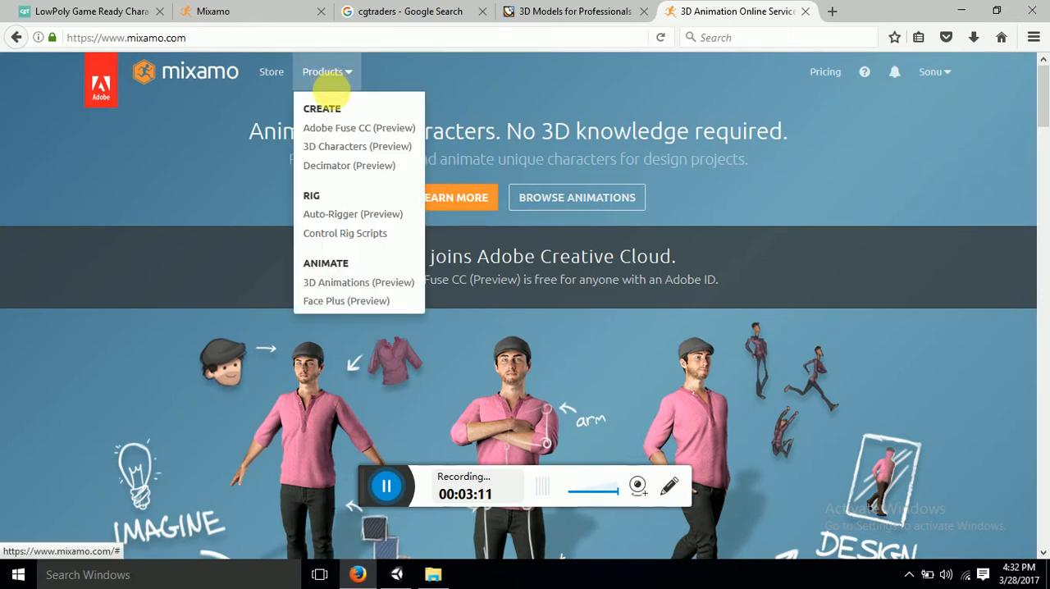
{"action": "left_click", "coordinate": [352, 213]}
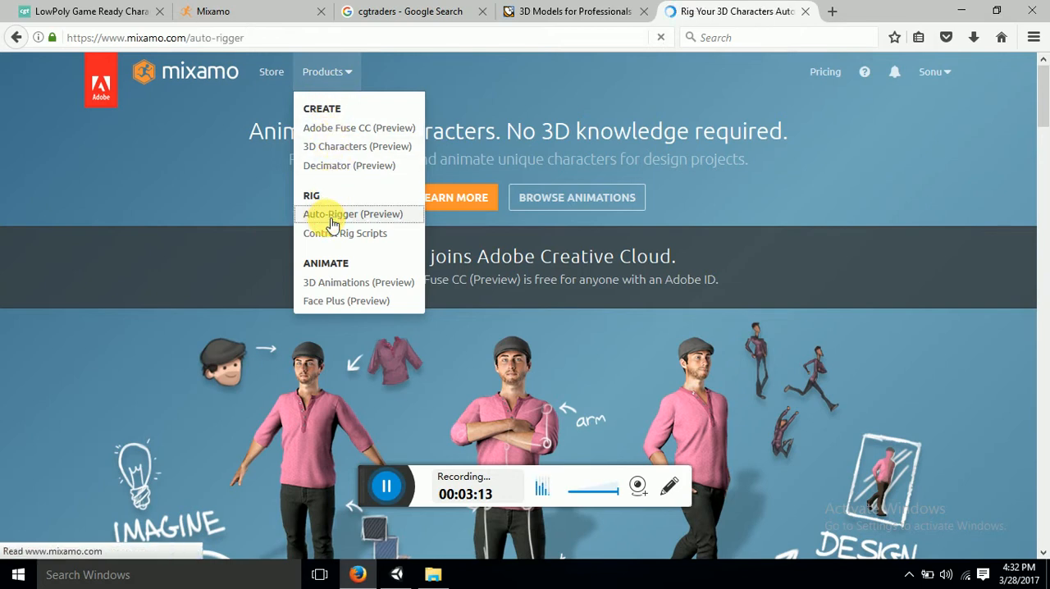
{"action": "left_click", "coordinate": [352, 214]}
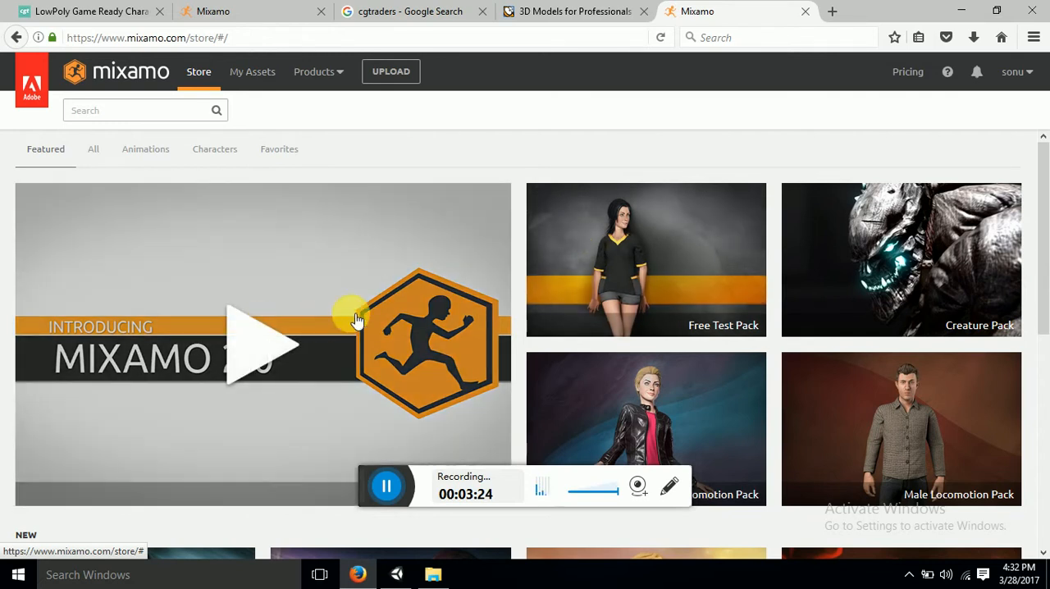
{"action": "mouse_move", "coordinate": [369, 292]}
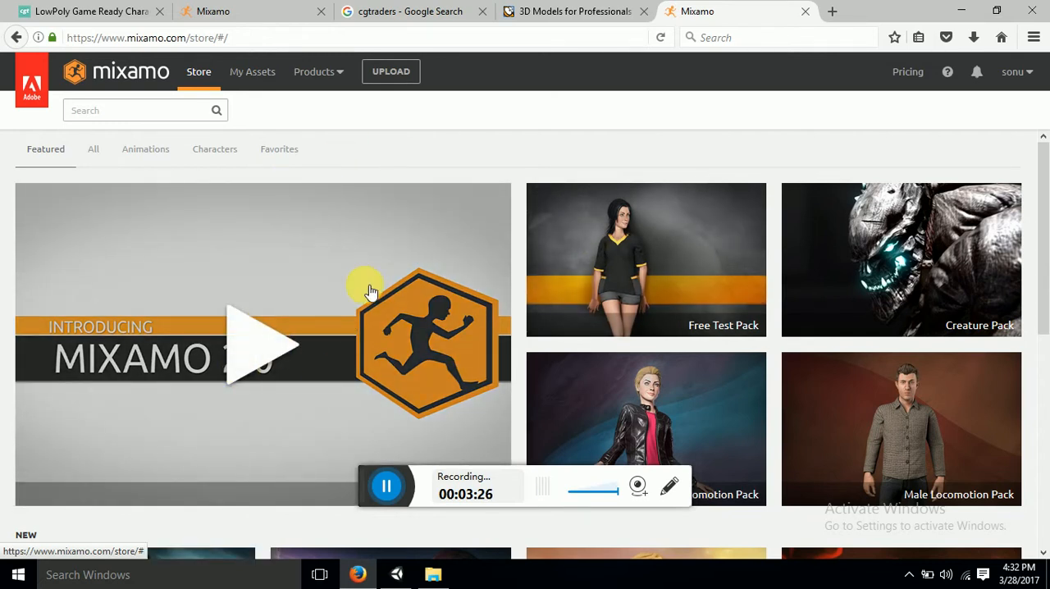
Step: Bring up Mixamo's Upload a Character dialog, then return to the CGTrader download page
{"action": "scroll", "scroll_direction": "down", "scroll_amount": 3}
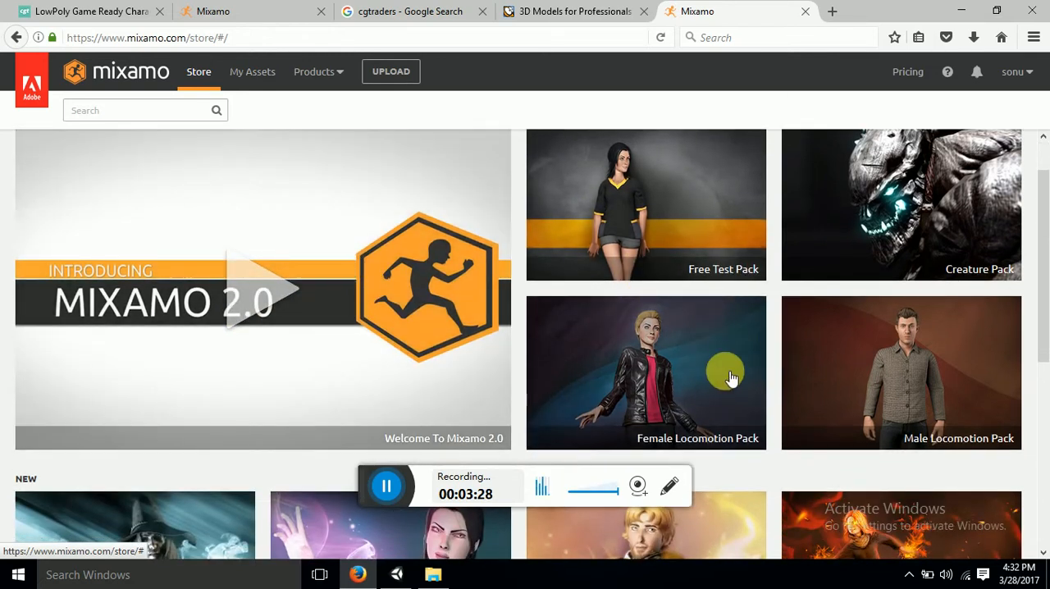
{"action": "mouse_move", "coordinate": [712, 220]}
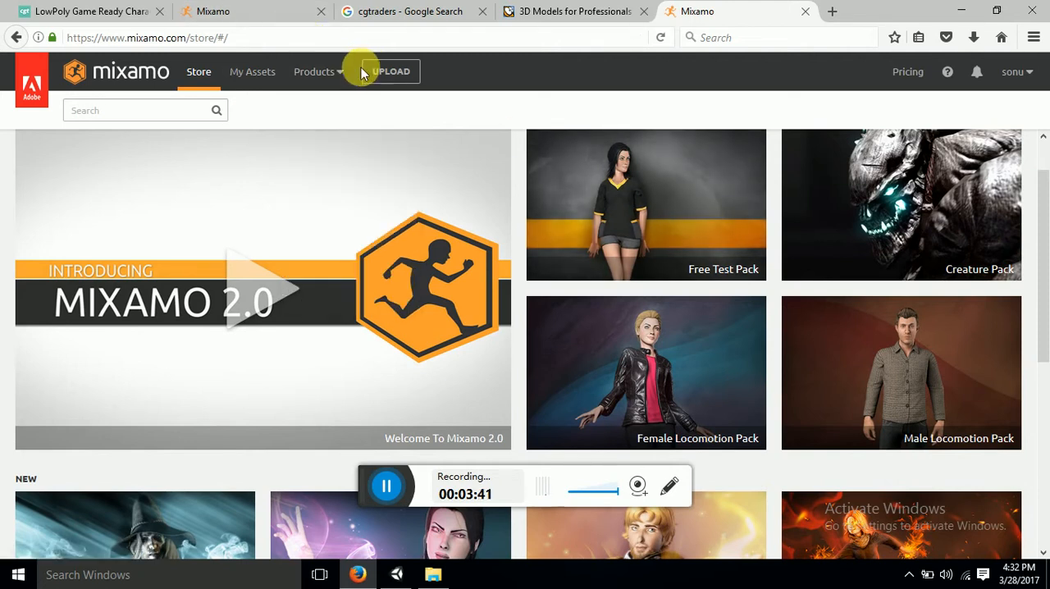
{"action": "left_click", "coordinate": [391, 73]}
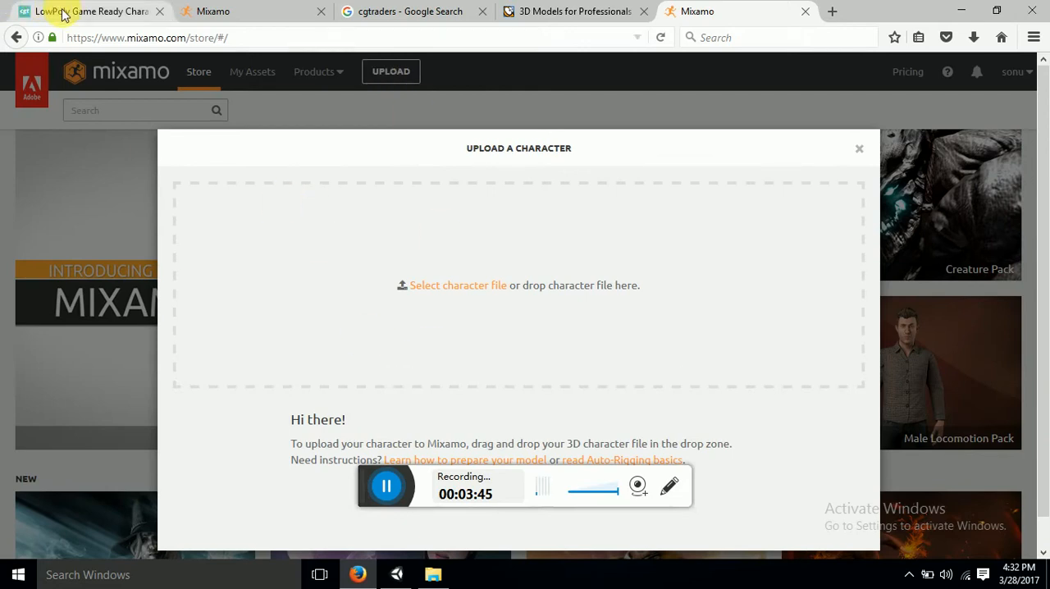
{"action": "left_click", "coordinate": [90, 10]}
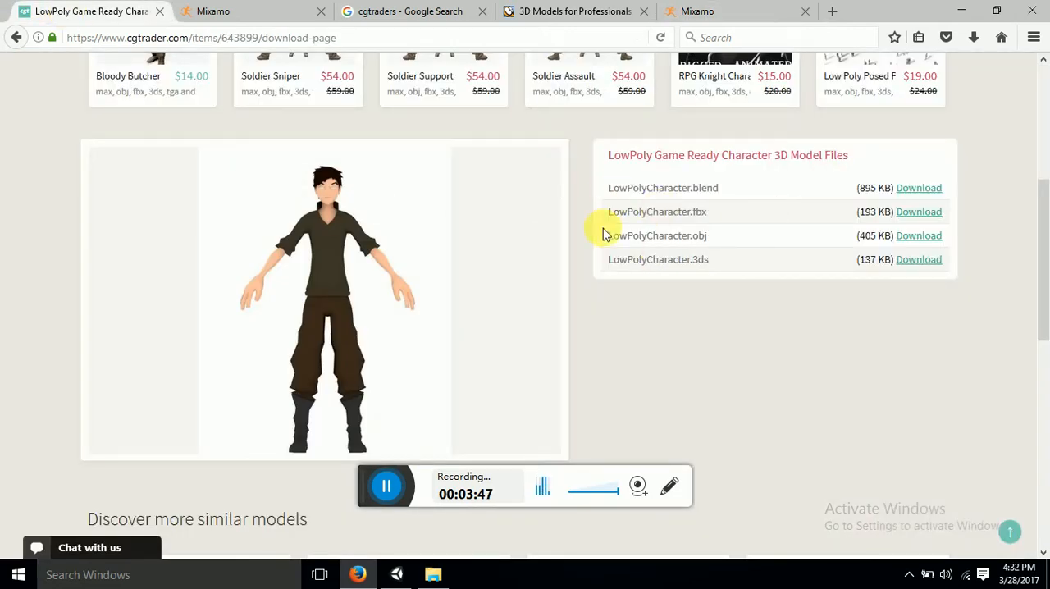
{"action": "left_click", "coordinate": [433, 574]}
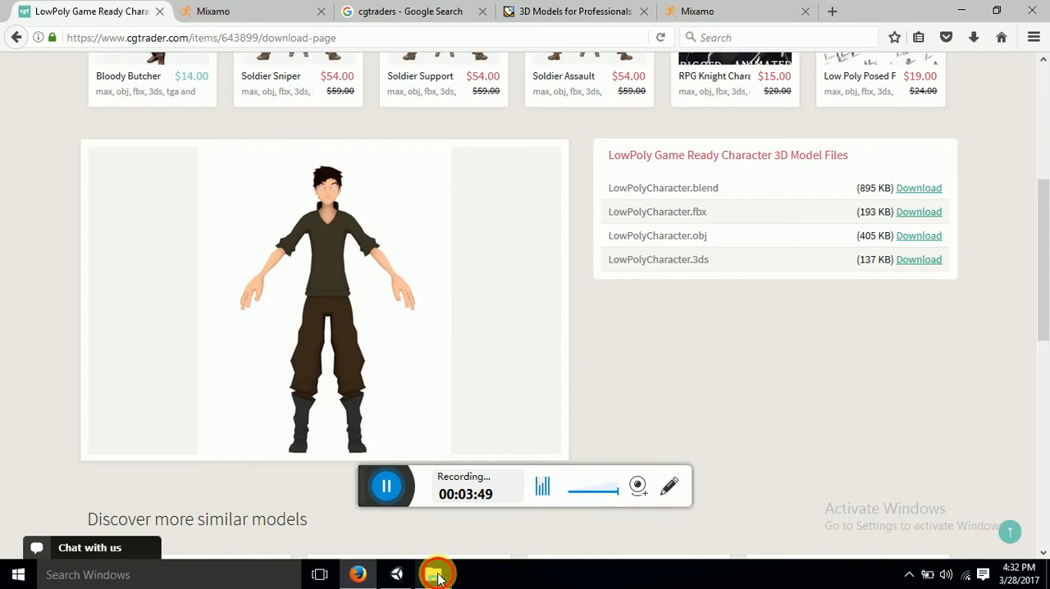
Step: Check the Downloads folder in File Explorer, then return to the CGTrader page in Firefox
{"action": "left_click", "coordinate": [434, 574]}
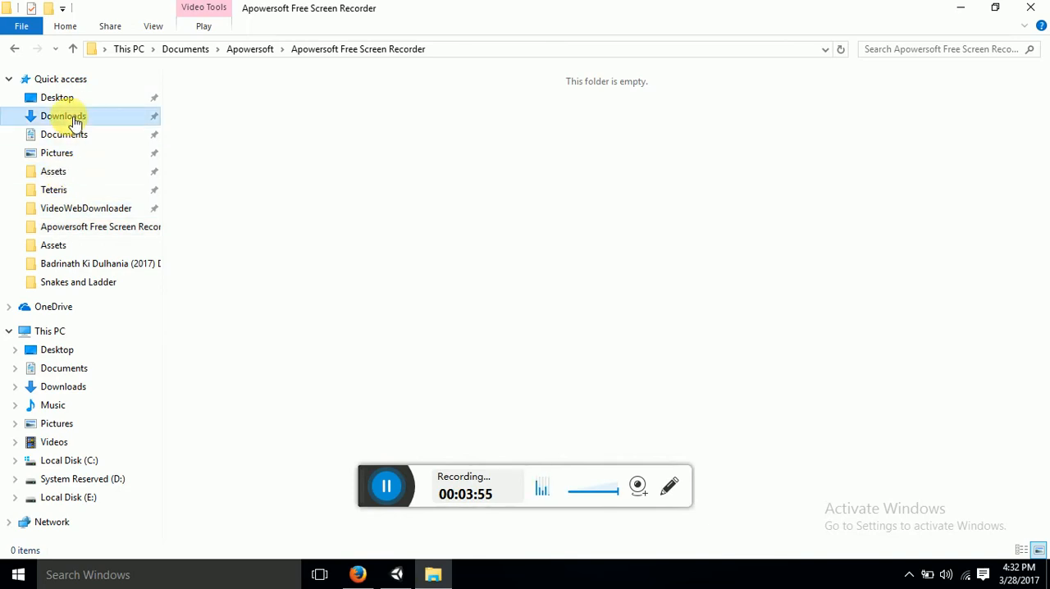
{"action": "left_click", "coordinate": [66, 114]}
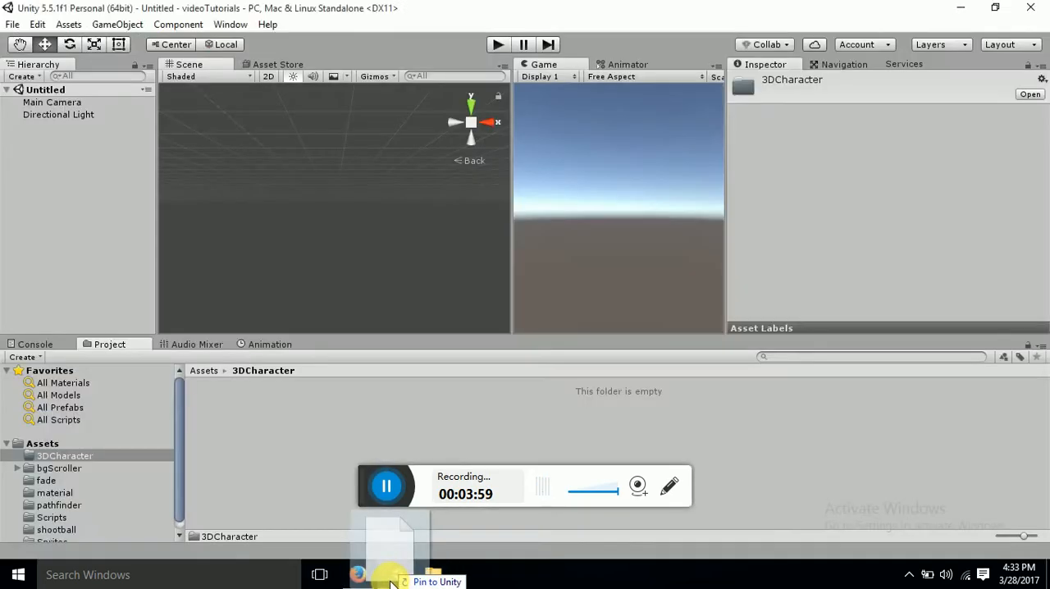
{"action": "left_click", "coordinate": [357, 574]}
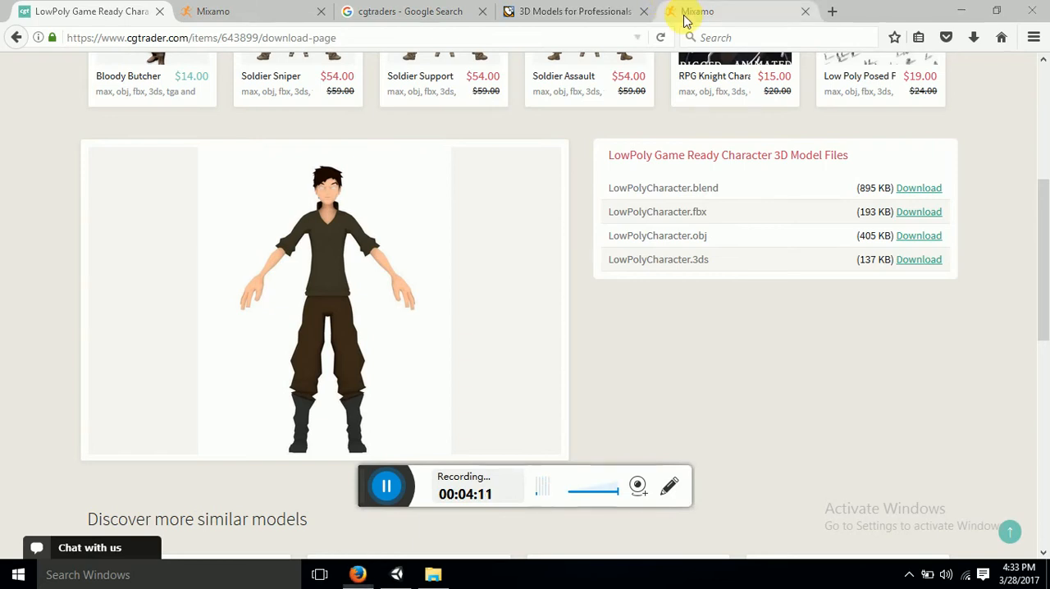
Step: Drop LowPolyCharacter.fbx from Downloads into Mixamo's upload zone
{"action": "left_click", "coordinate": [714, 9]}
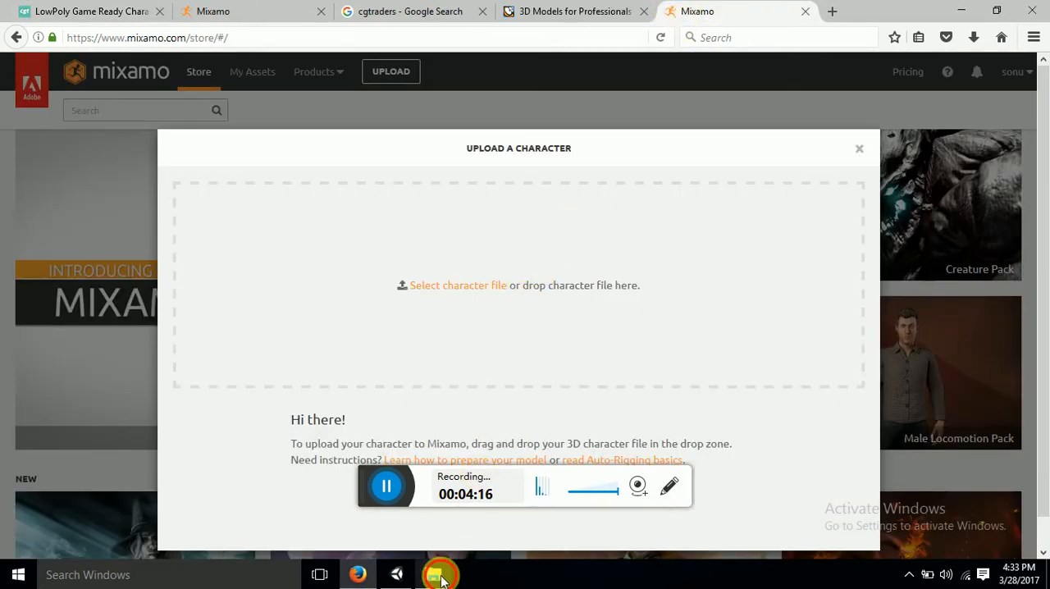
{"action": "left_click", "coordinate": [433, 574]}
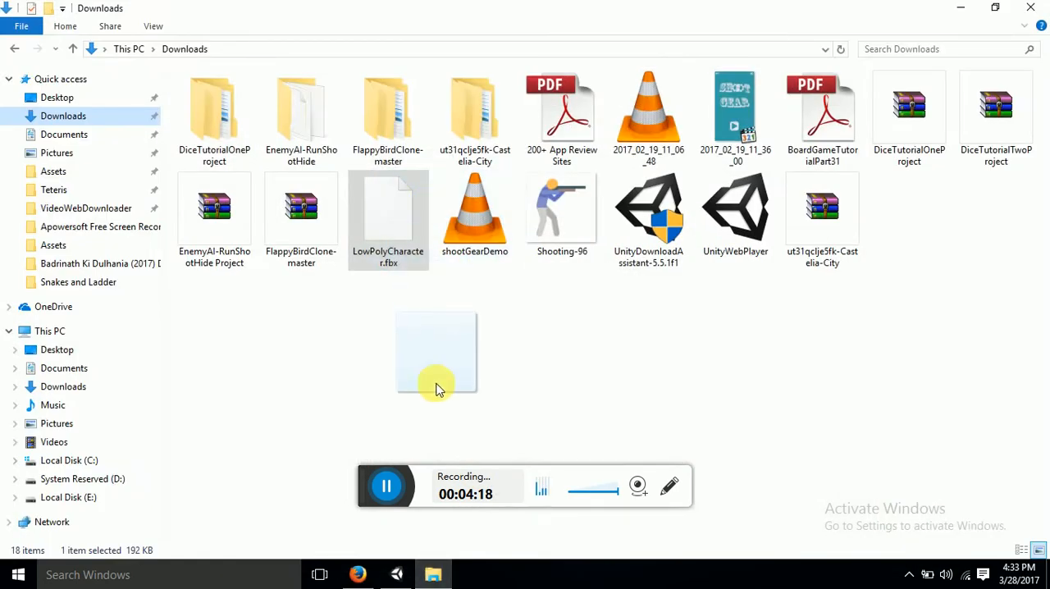
{"action": "left_click", "coordinate": [358, 574]}
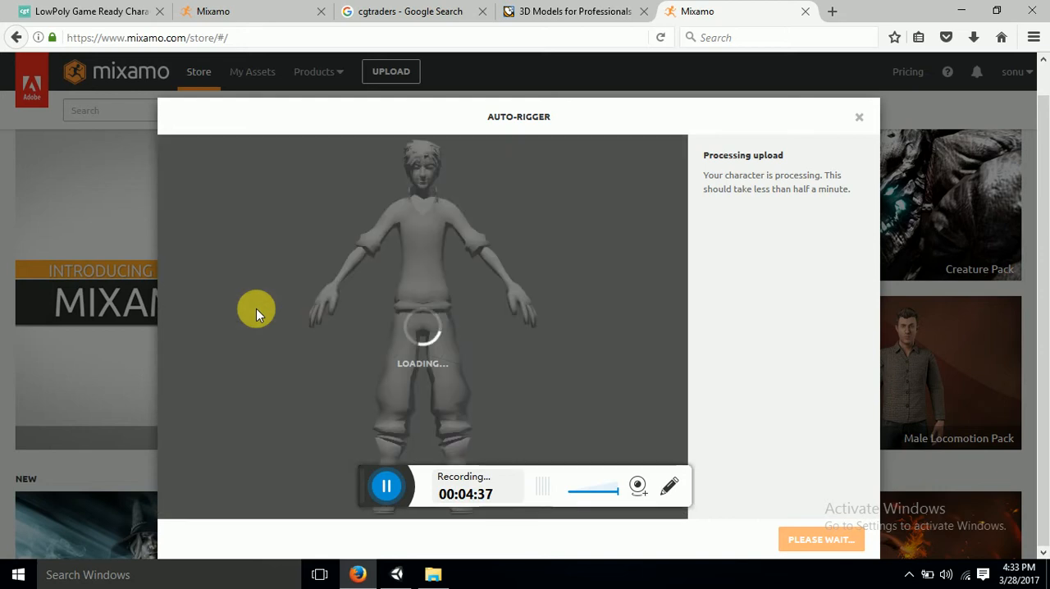
{"action": "mouse_move", "coordinate": [512, 204]}
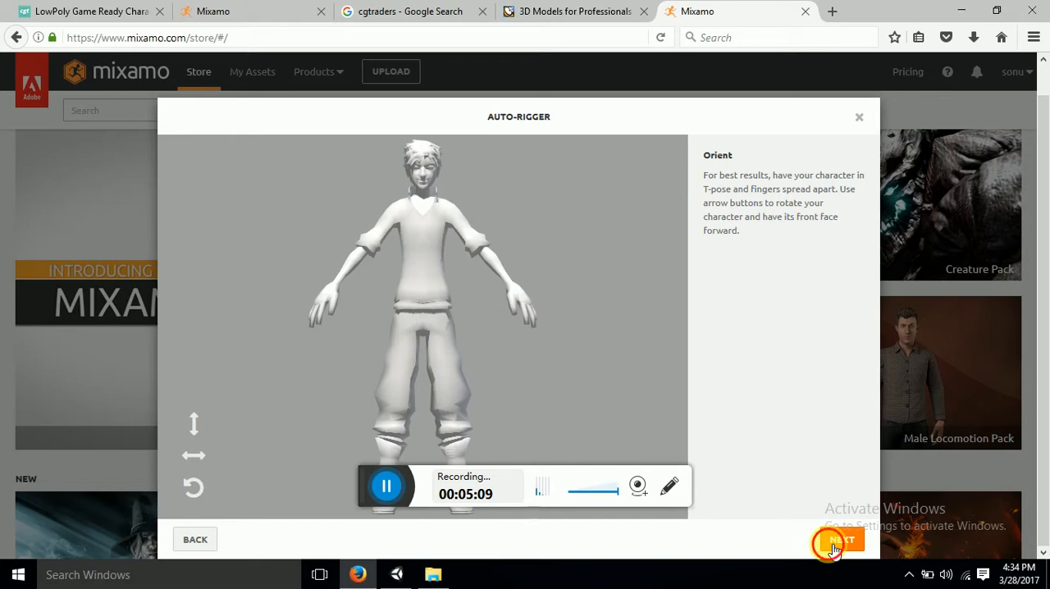
Step: Accept the orientation and place the chin, wrist, elbow, knee and groin markers on the model
{"action": "left_click", "coordinate": [842, 538]}
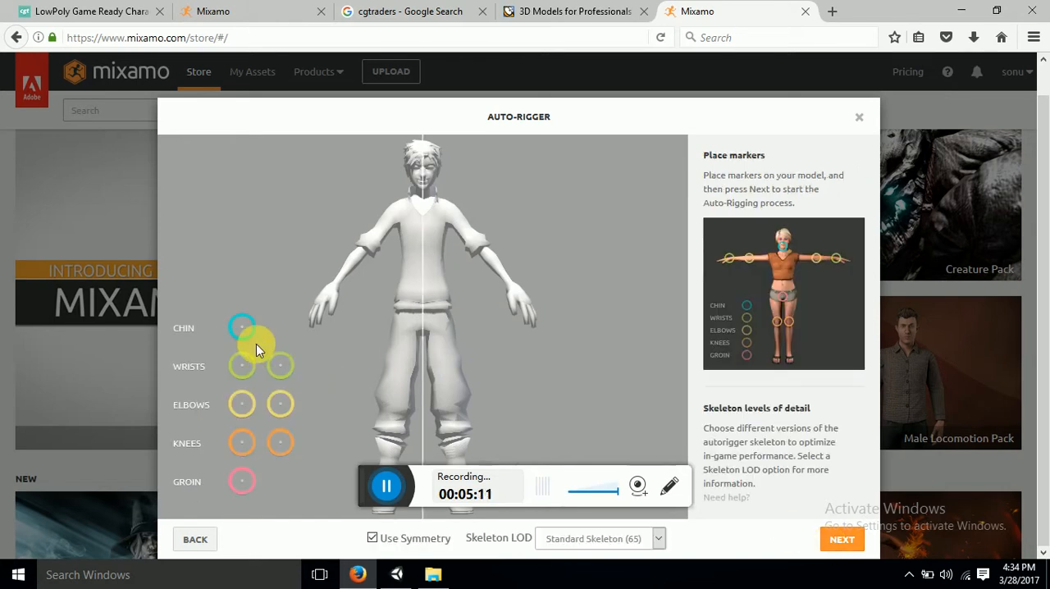
{"action": "left_click_drag", "start_coordinate": [243, 328], "coordinate": [377, 221]}
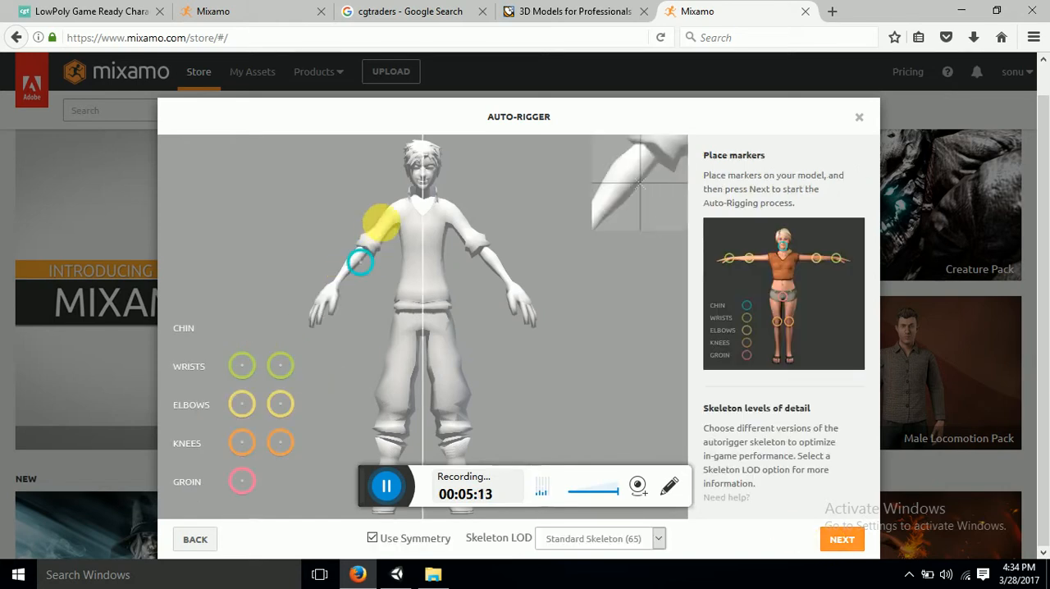
{"action": "left_click_drag", "start_coordinate": [369, 221], "coordinate": [424, 183]}
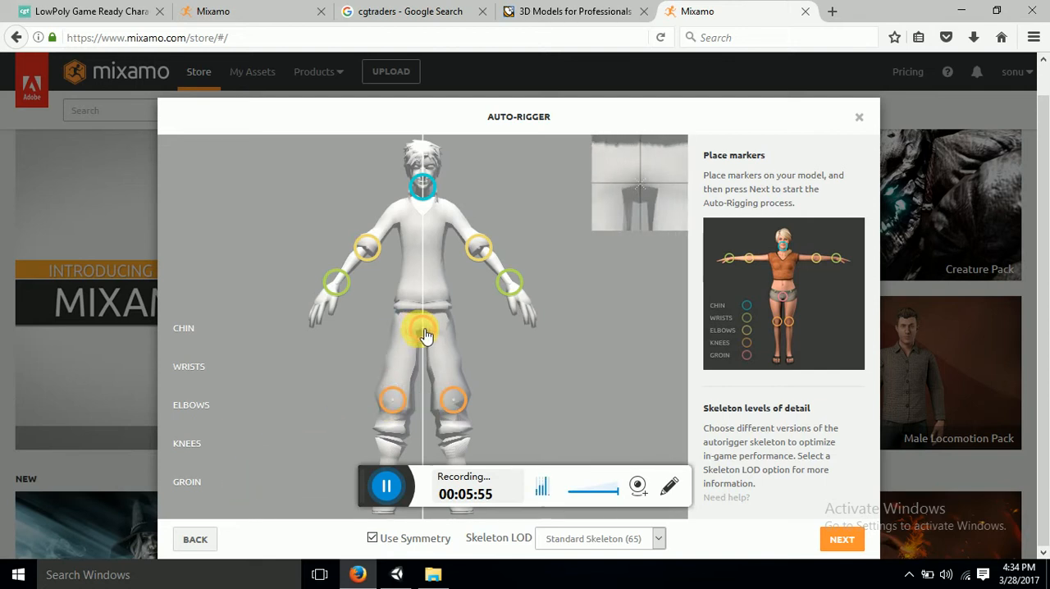
{"action": "mouse_move", "coordinate": [423, 331]}
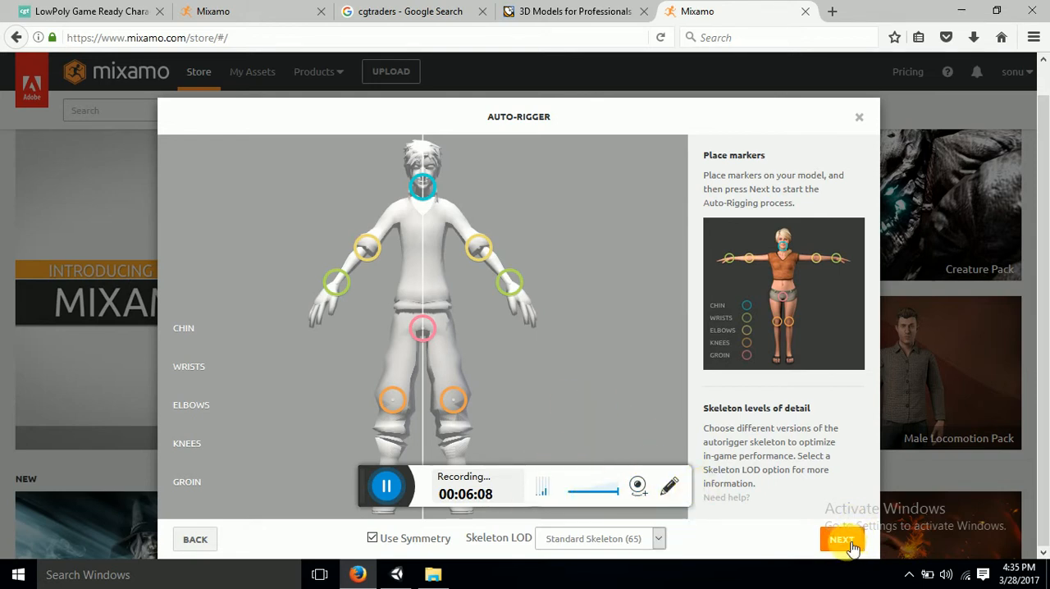
Step: Run auto-rigging on the placed markers and confirm the rigged result after previewing it
{"action": "left_click", "coordinate": [842, 538]}
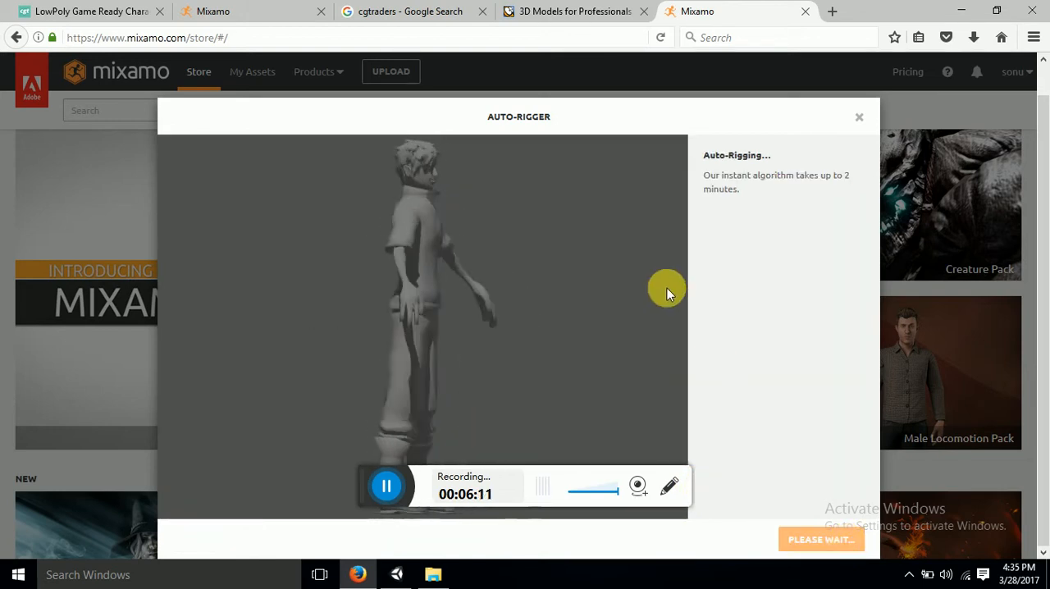
{"action": "mouse_move", "coordinate": [721, 151]}
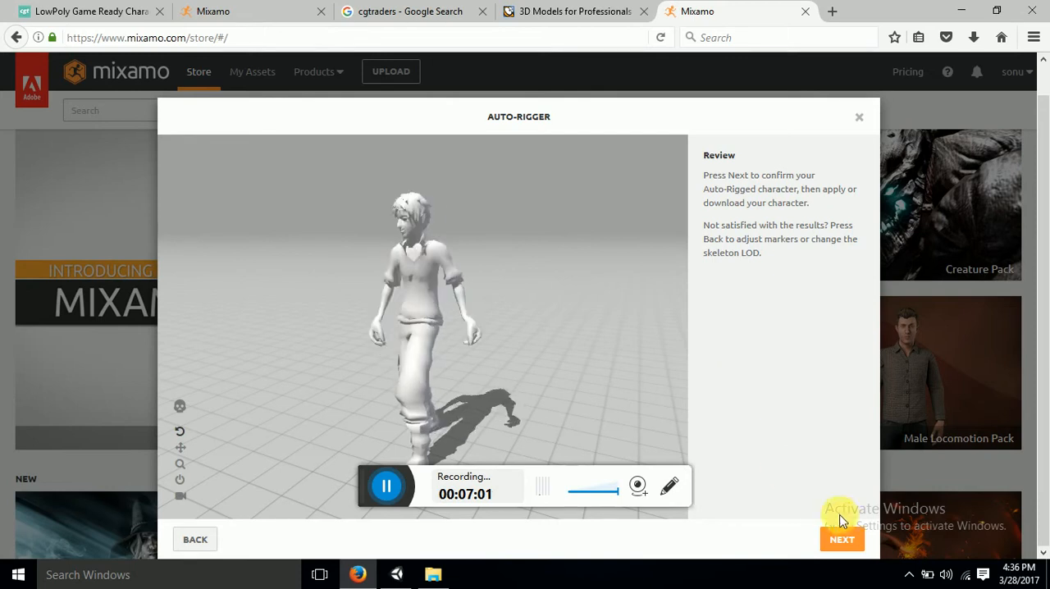
{"action": "left_click", "coordinate": [842, 537]}
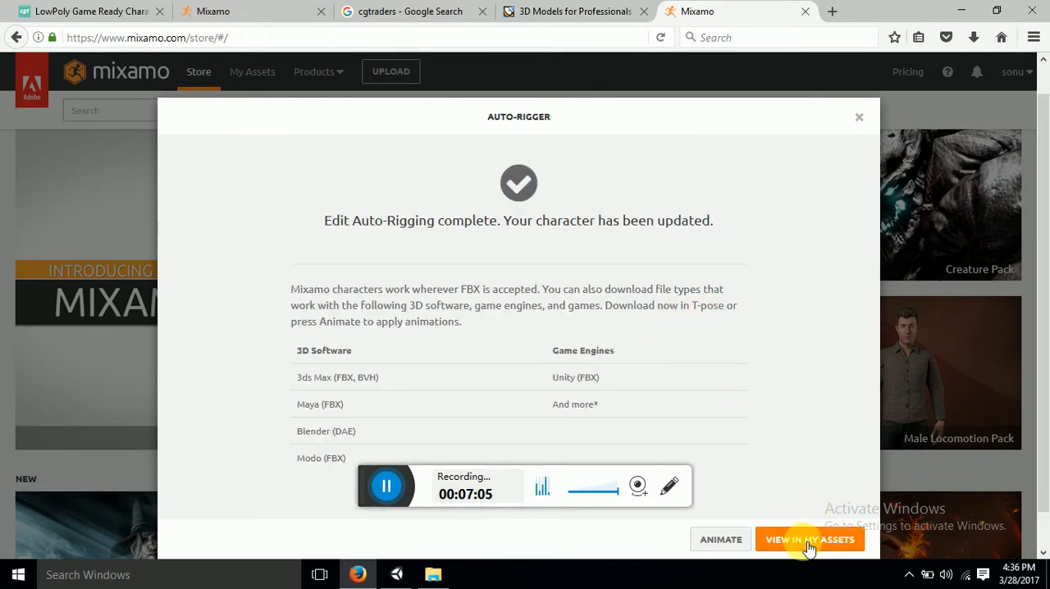
Step: View LowPolyCharacter in My Assets and start Find Animations for it
{"action": "left_click", "coordinate": [810, 538]}
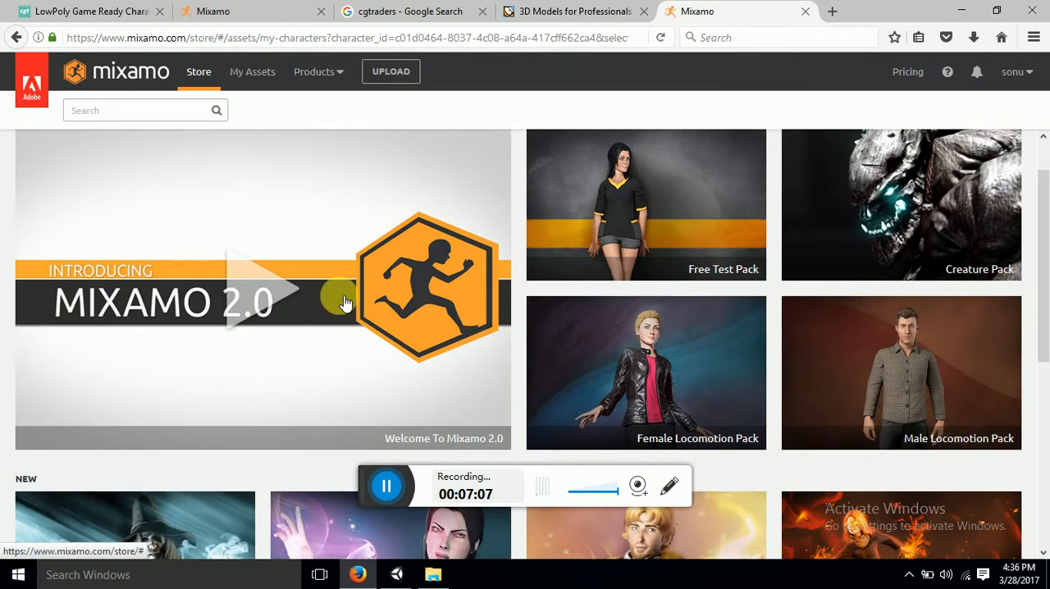
{"action": "left_click", "coordinate": [252, 72]}
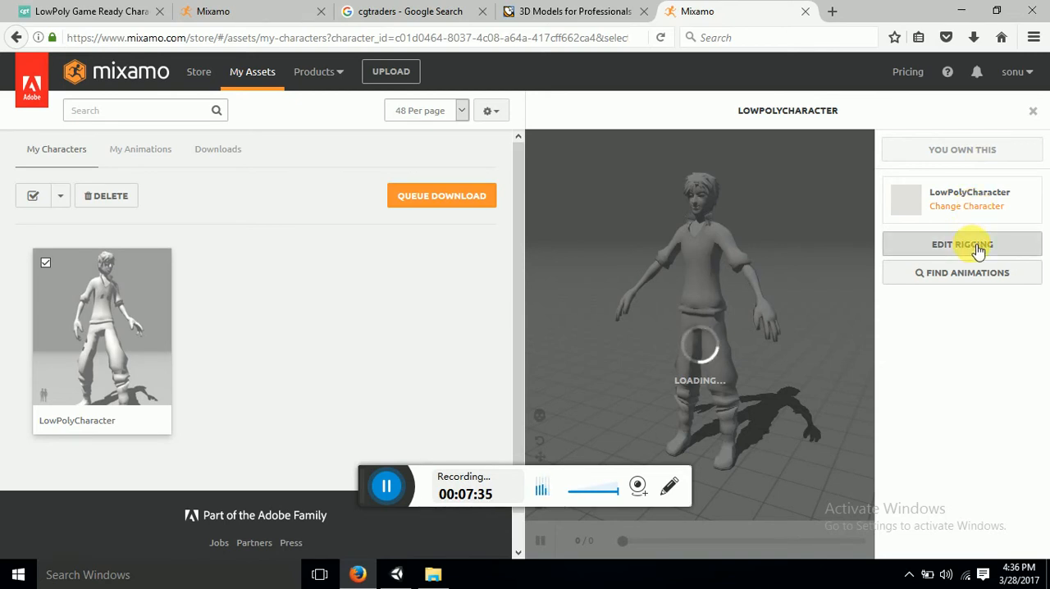
{"action": "mouse_move", "coordinate": [992, 272]}
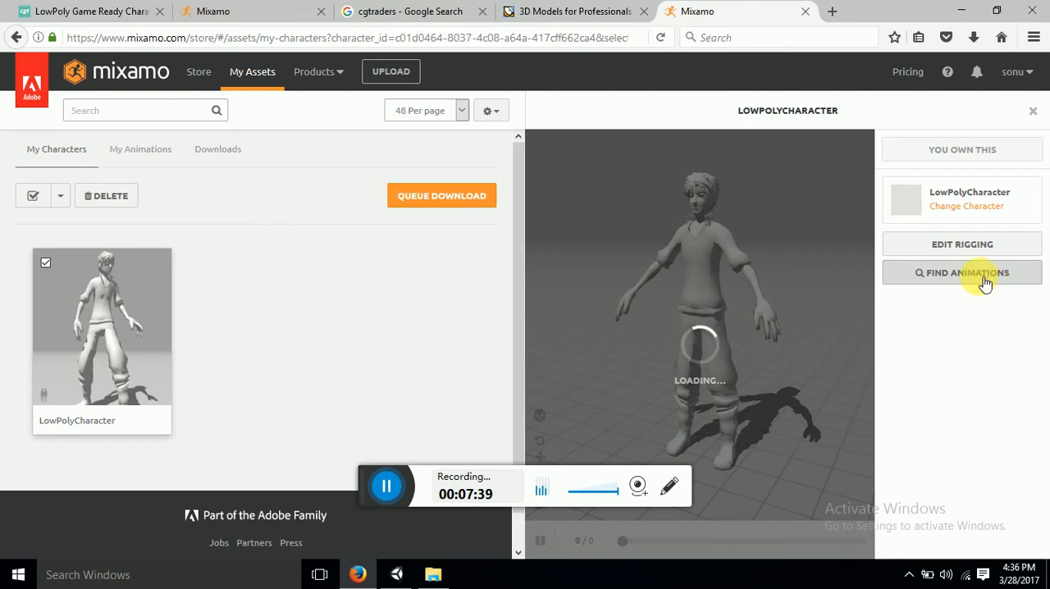
{"action": "left_click", "coordinate": [961, 272]}
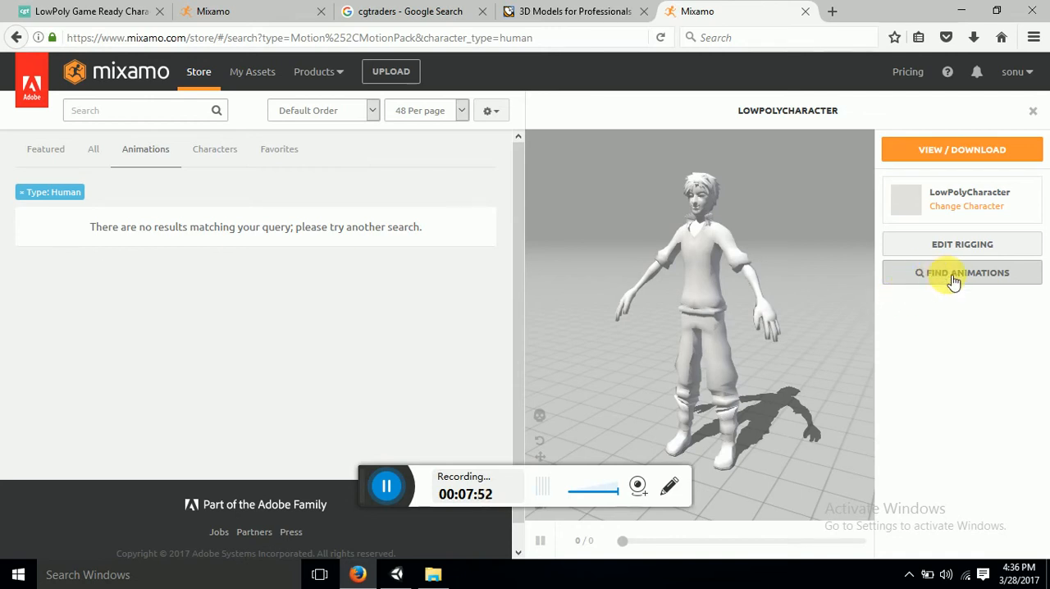
{"action": "mouse_move", "coordinate": [992, 282]}
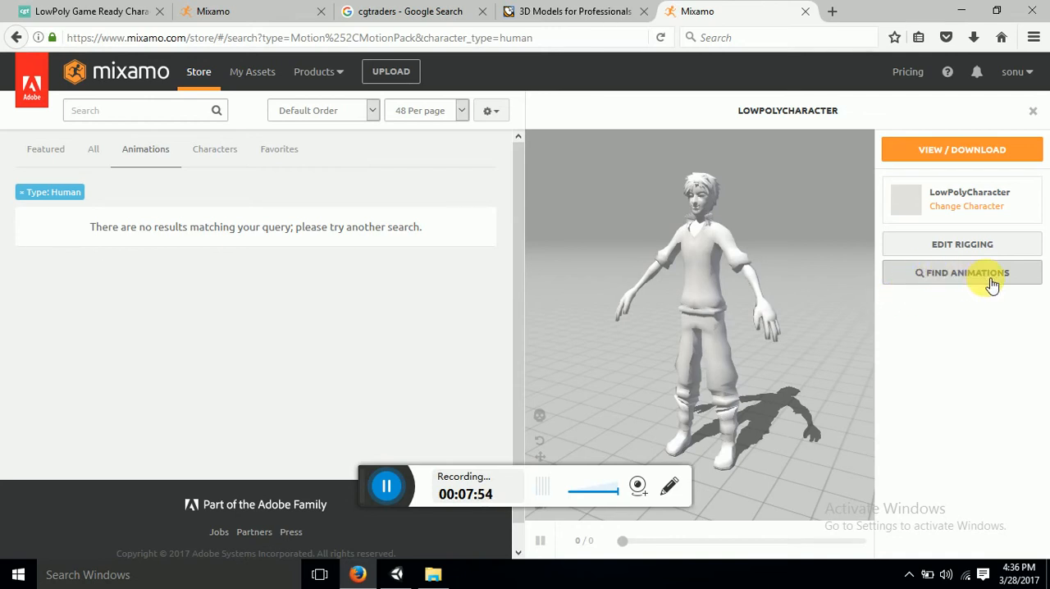
{"action": "mouse_move", "coordinate": [958, 359]}
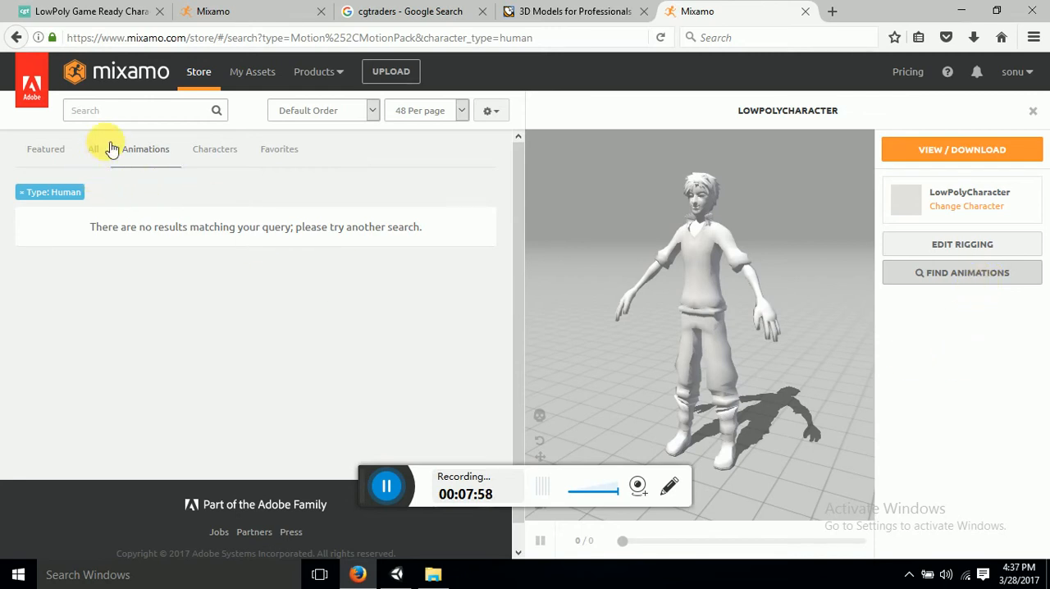
Step: Switch the animation browser to All, listing the 2464 human animations
{"action": "left_click", "coordinate": [92, 149]}
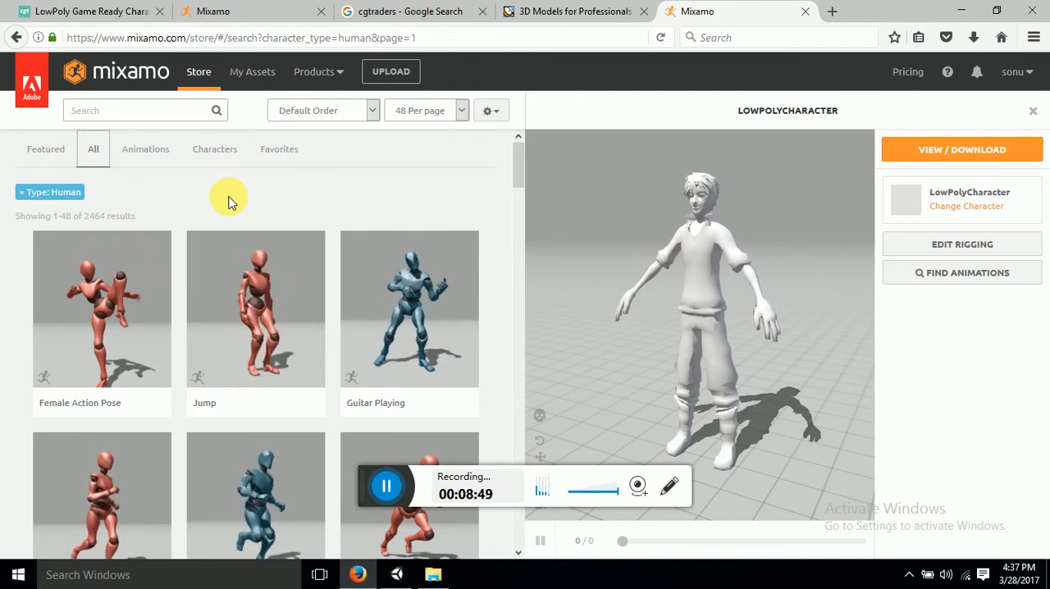
{"action": "mouse_move", "coordinate": [238, 246]}
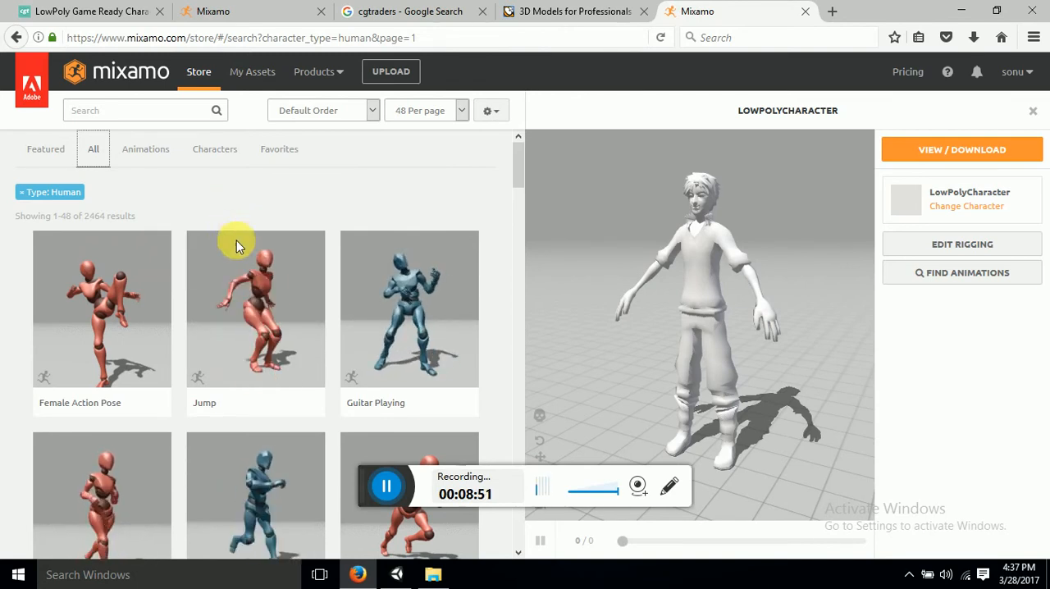
Step: Scroll through the animation results past Fist Pump and Cheering and apply Closing to the character
{"action": "scroll", "scroll_direction": "down", "scroll_amount": 3}
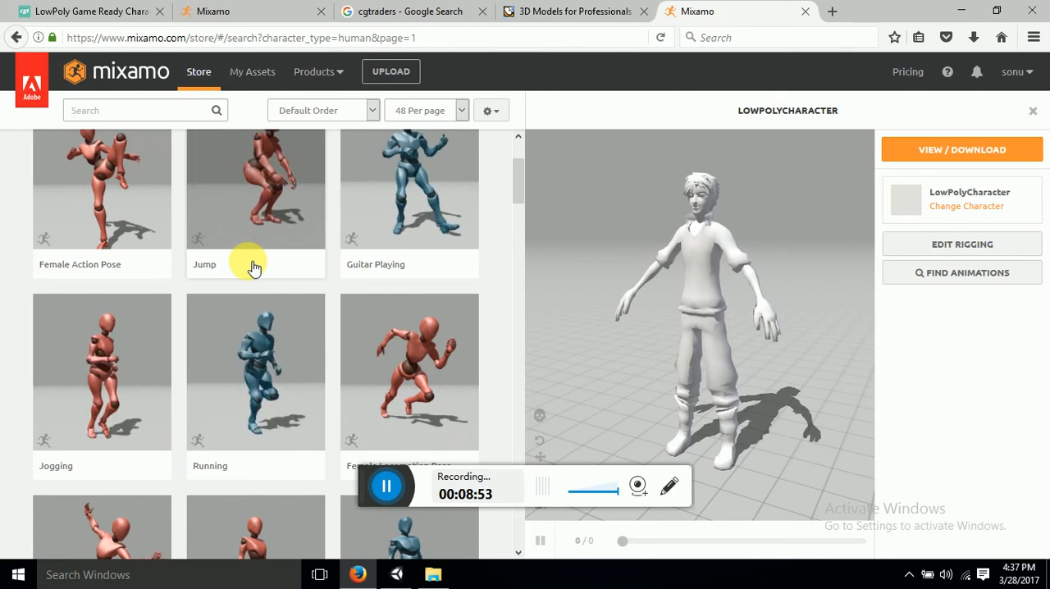
{"action": "scroll", "scroll_direction": "down", "scroll_amount": 3}
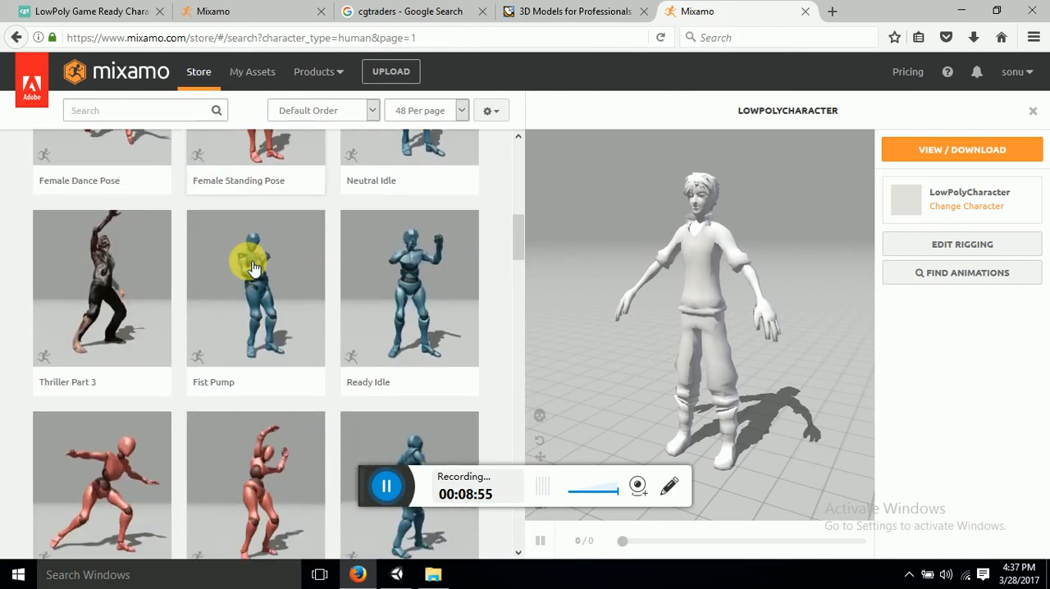
{"action": "scroll", "scroll_direction": "down", "scroll_amount": 3}
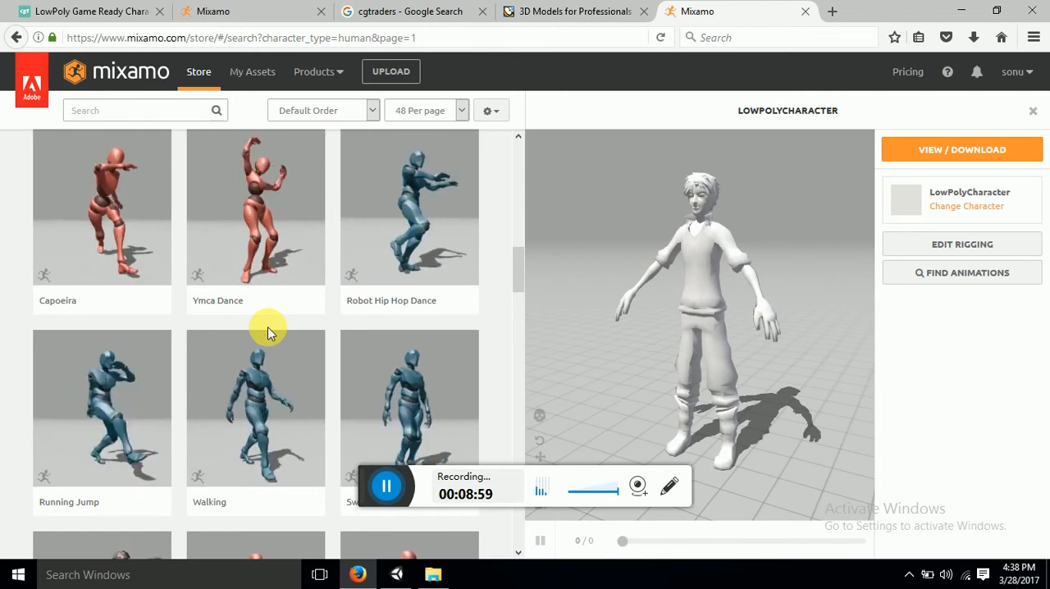
{"action": "scroll", "scroll_direction": "down", "scroll_amount": 3}
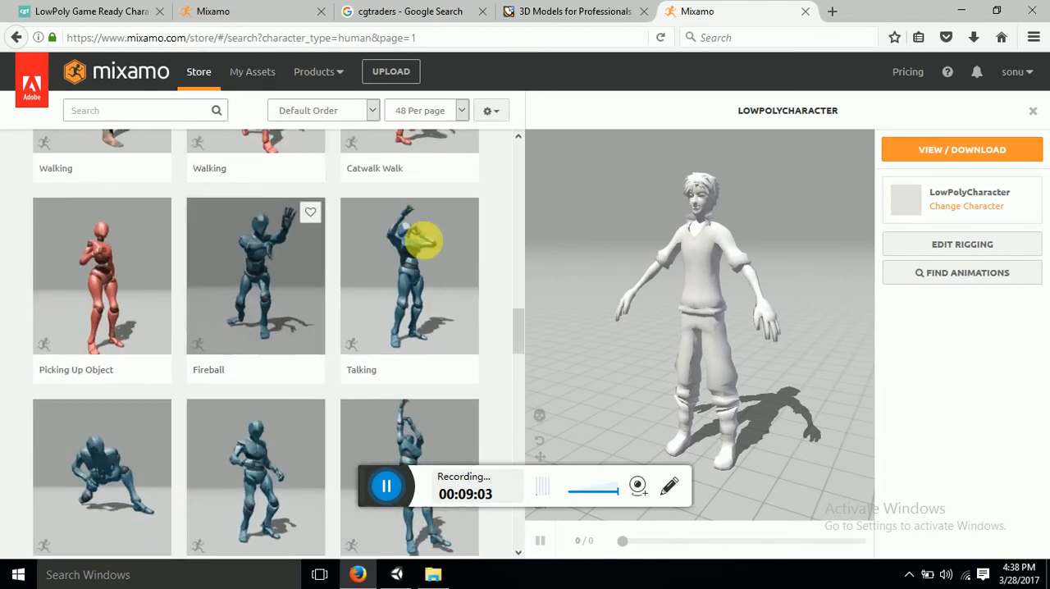
{"action": "scroll", "scroll_direction": "down", "scroll_amount": 3}
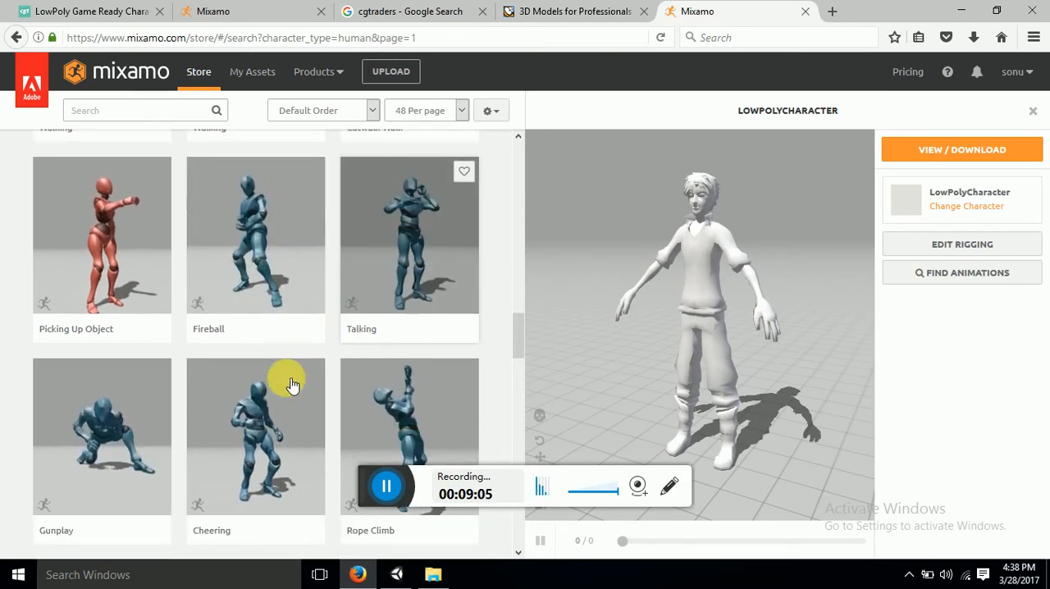
{"action": "scroll", "scroll_direction": "down", "scroll_amount": 3}
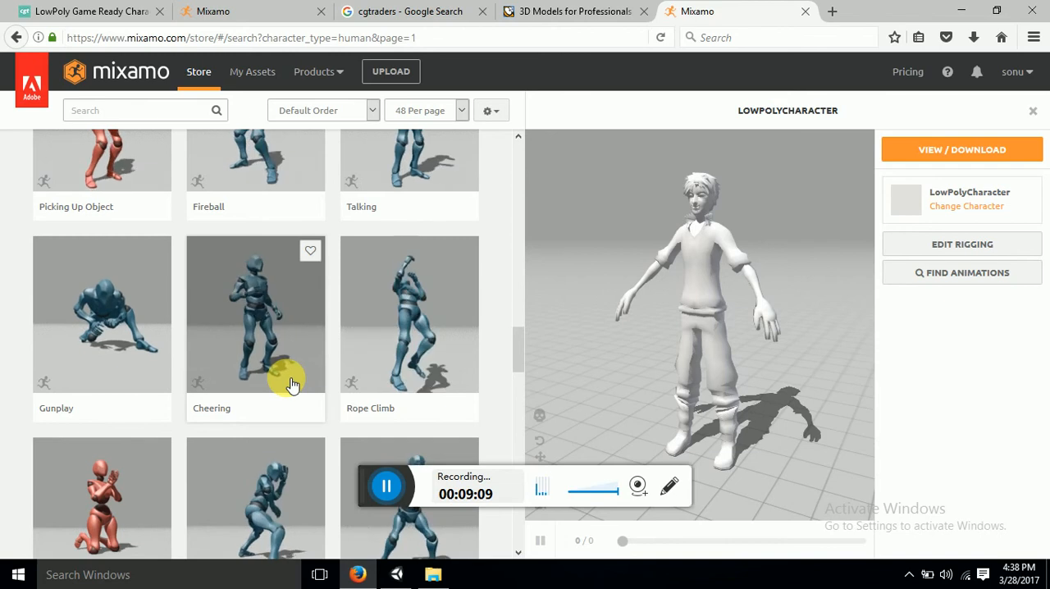
{"action": "scroll", "scroll_direction": "down", "scroll_amount": 3}
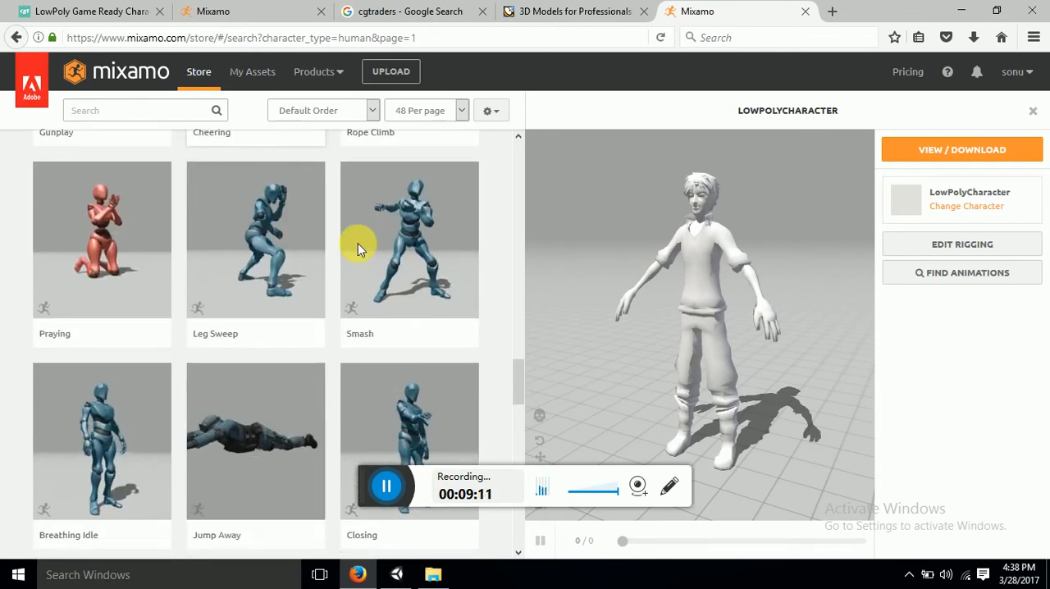
{"action": "scroll", "scroll_direction": "down", "scroll_amount": 3}
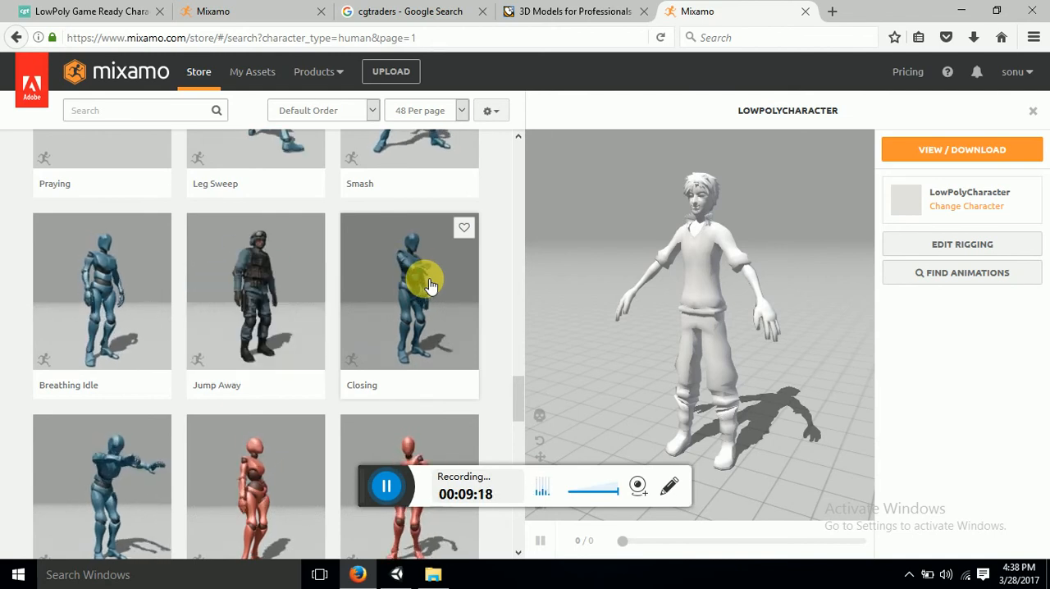
{"action": "left_click", "coordinate": [409, 290]}
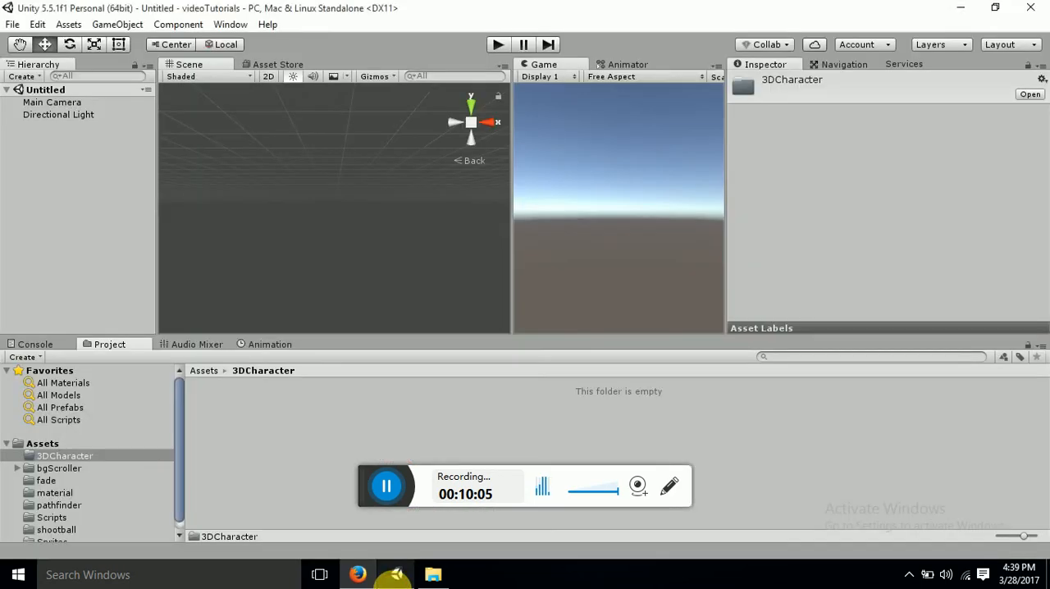
Step: Create a folder named Model inside the 3DCharacter assets folder
{"action": "right_click", "coordinate": [298, 439]}
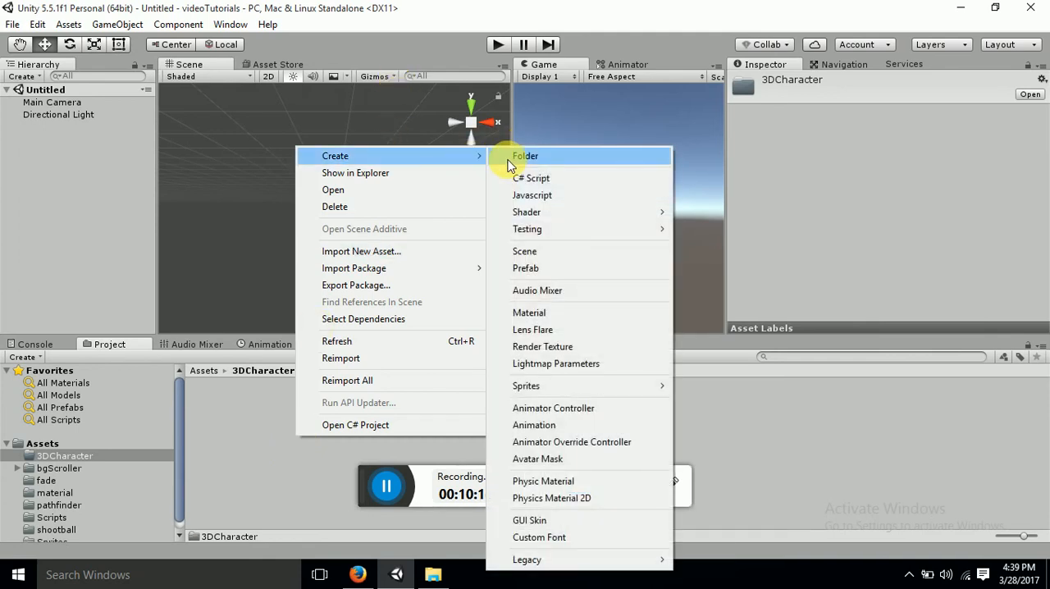
{"action": "left_click", "coordinate": [525, 156]}
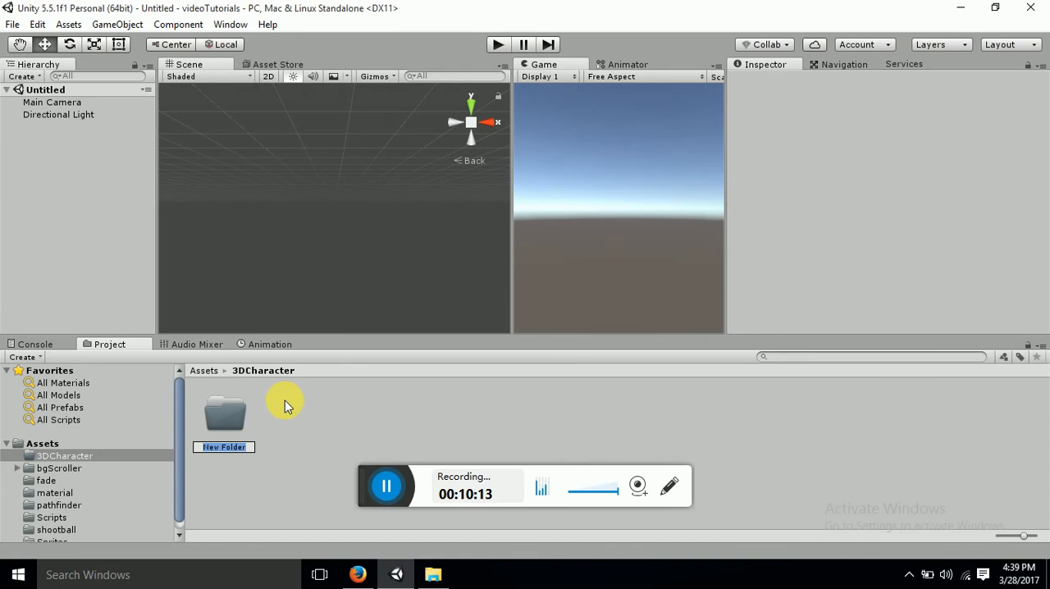
{"action": "type", "text": "Model"}
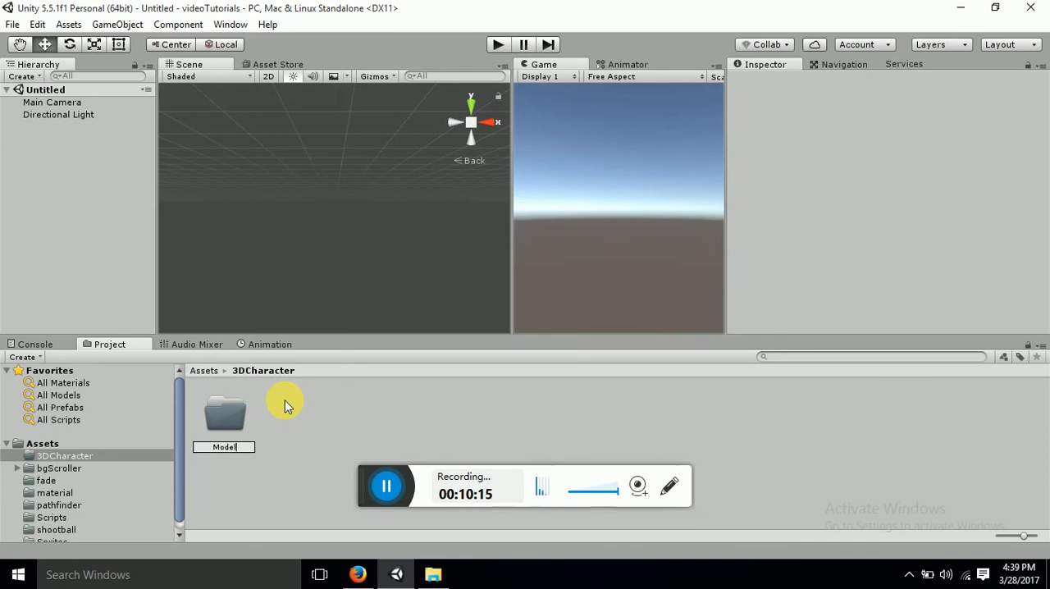
{"action": "left_click", "coordinate": [224, 413]}
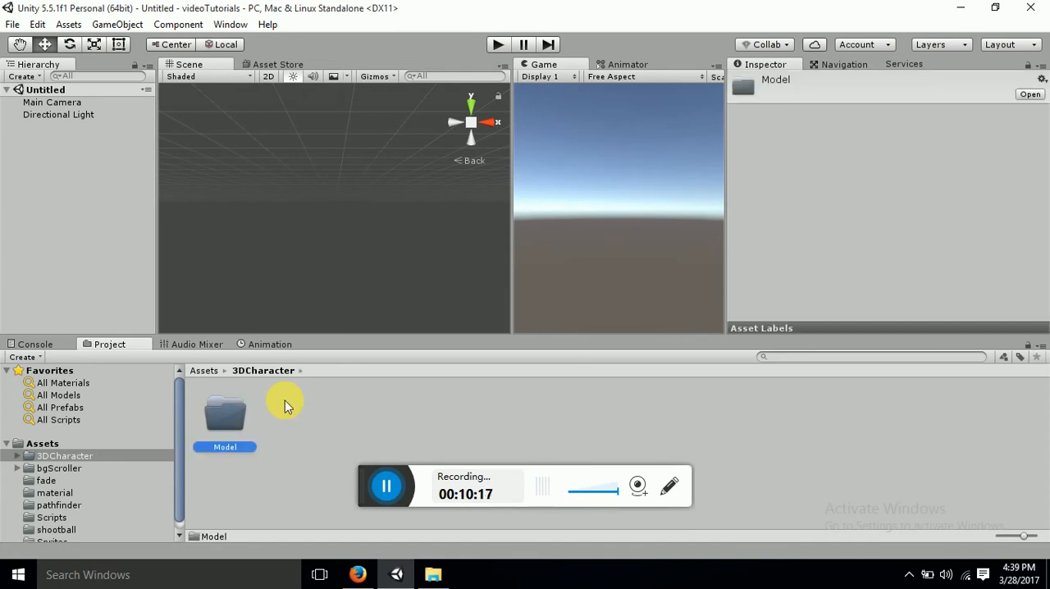
Step: Create a second folder named Animations inside 3DCharacter
{"action": "right_click", "coordinate": [287, 406]}
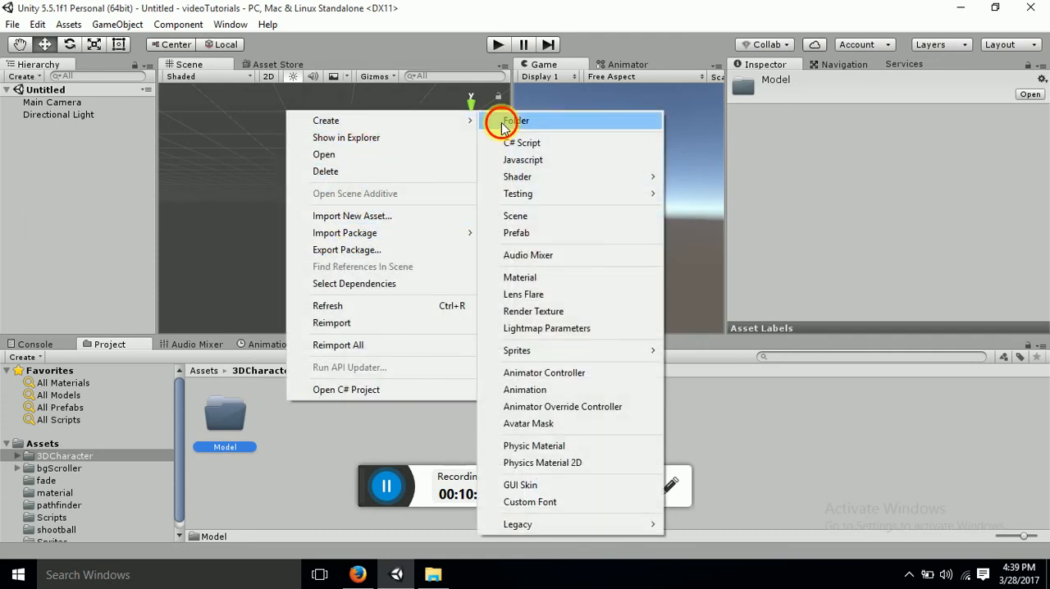
{"action": "left_click", "coordinate": [515, 121]}
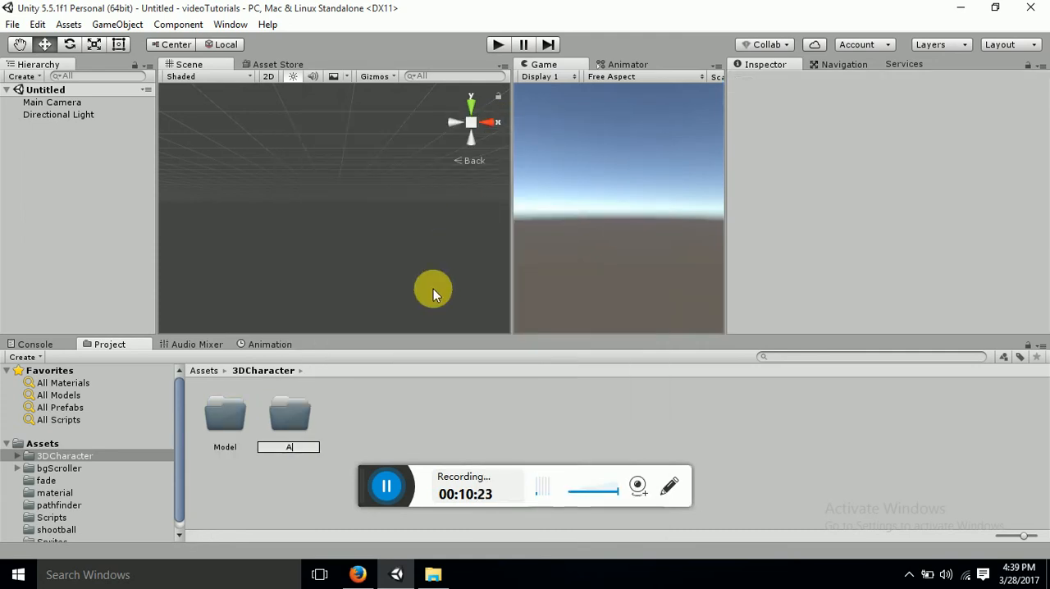
{"action": "type", "text": "Animations"}
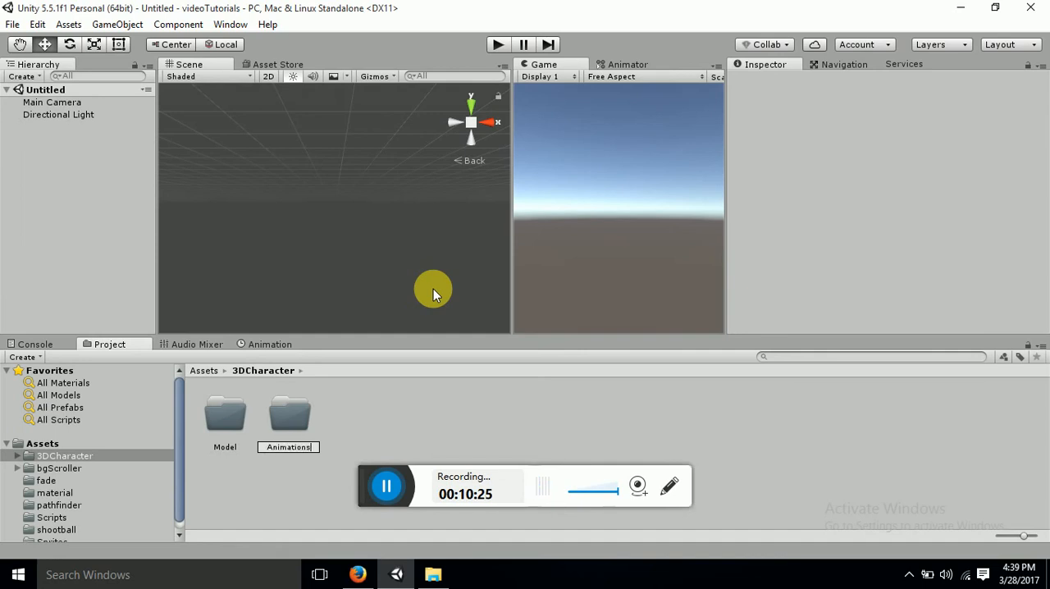
{"action": "left_click", "coordinate": [223, 414]}
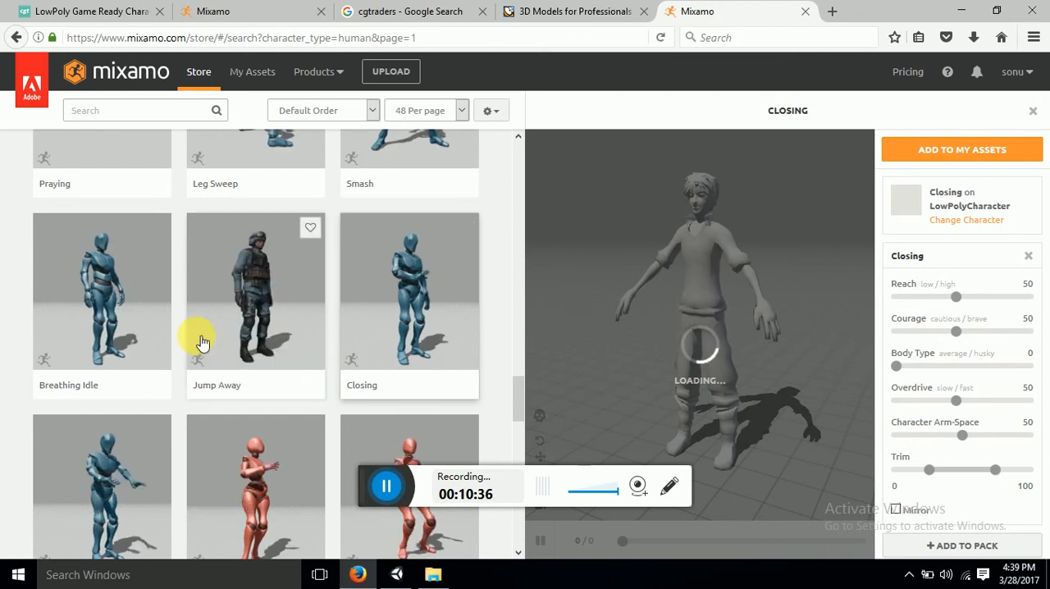
{"action": "scroll", "scroll_direction": "down", "scroll_amount": 3}
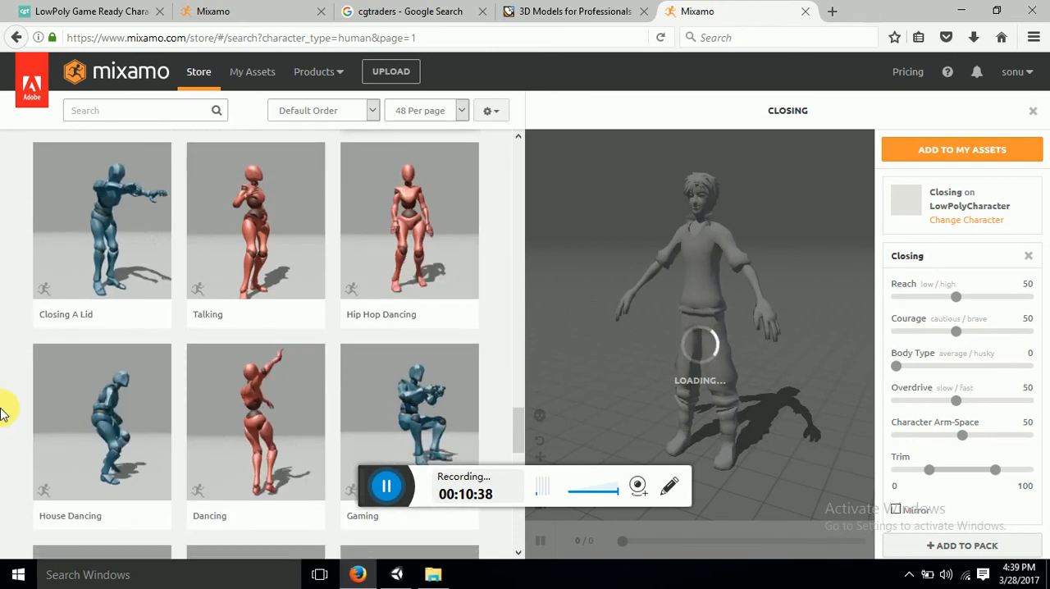
{"action": "scroll", "scroll_direction": "down", "scroll_amount": 3}
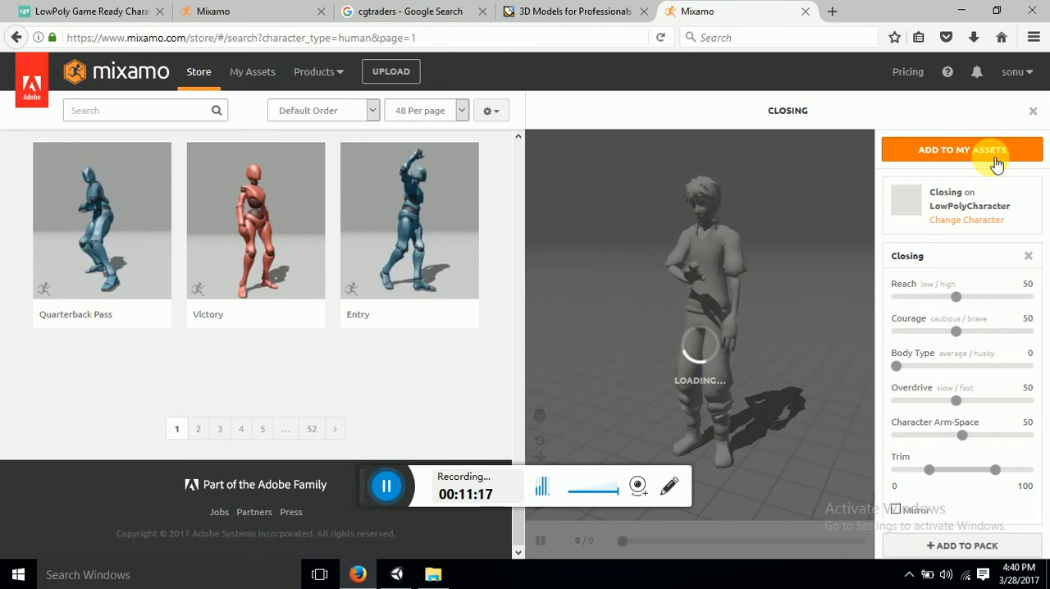
Step: Add Closing to my assets, dismiss the already-owned notice and view it under My Animations
{"action": "left_click", "coordinate": [961, 150]}
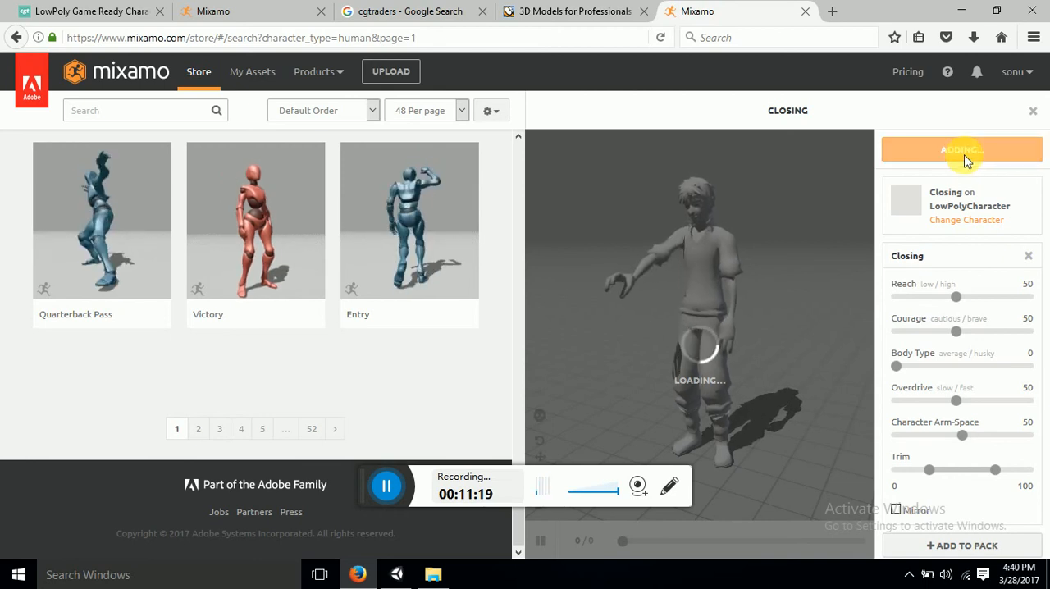
{"action": "left_click", "coordinate": [961, 150]}
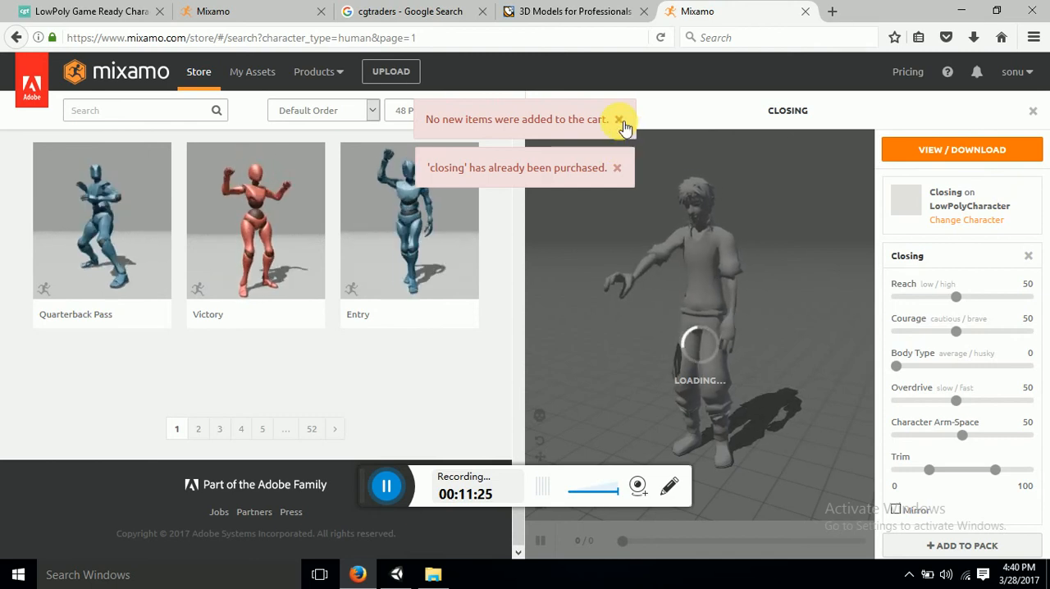
{"action": "left_click", "coordinate": [619, 120]}
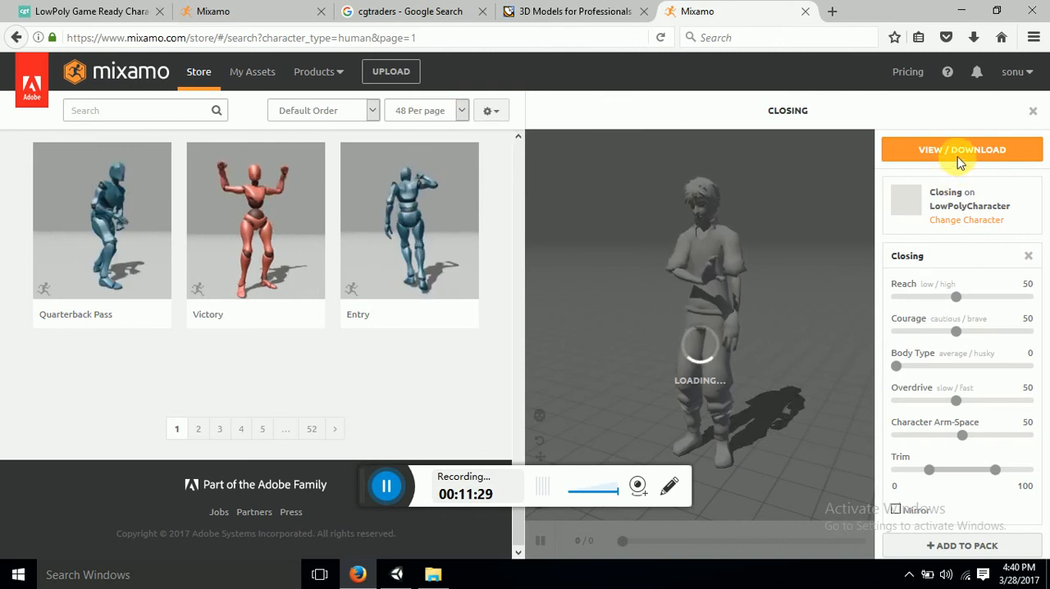
{"action": "left_click", "coordinate": [962, 149]}
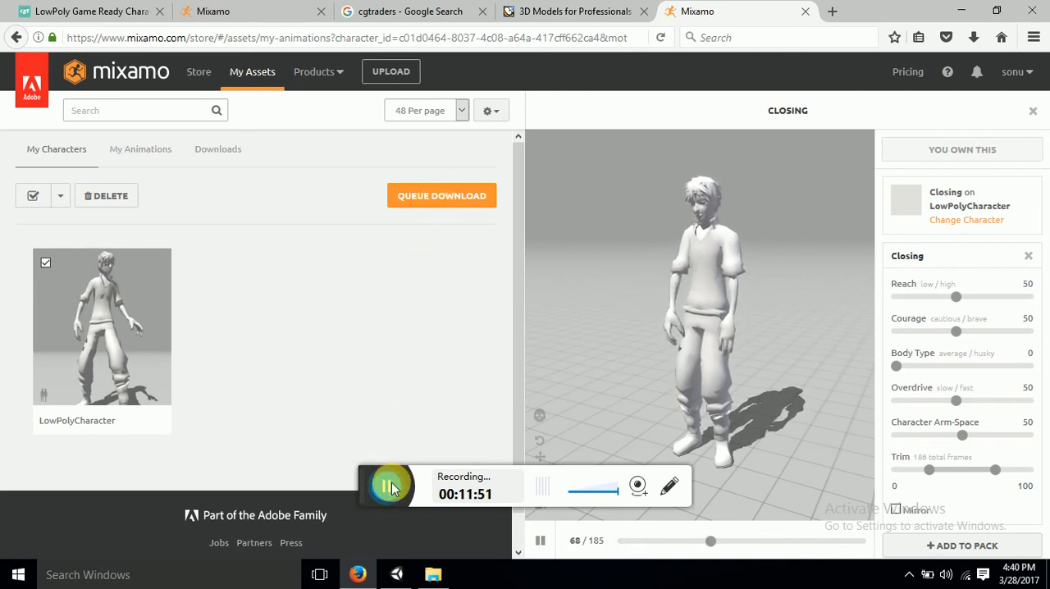
{"action": "left_click", "coordinate": [441, 195]}
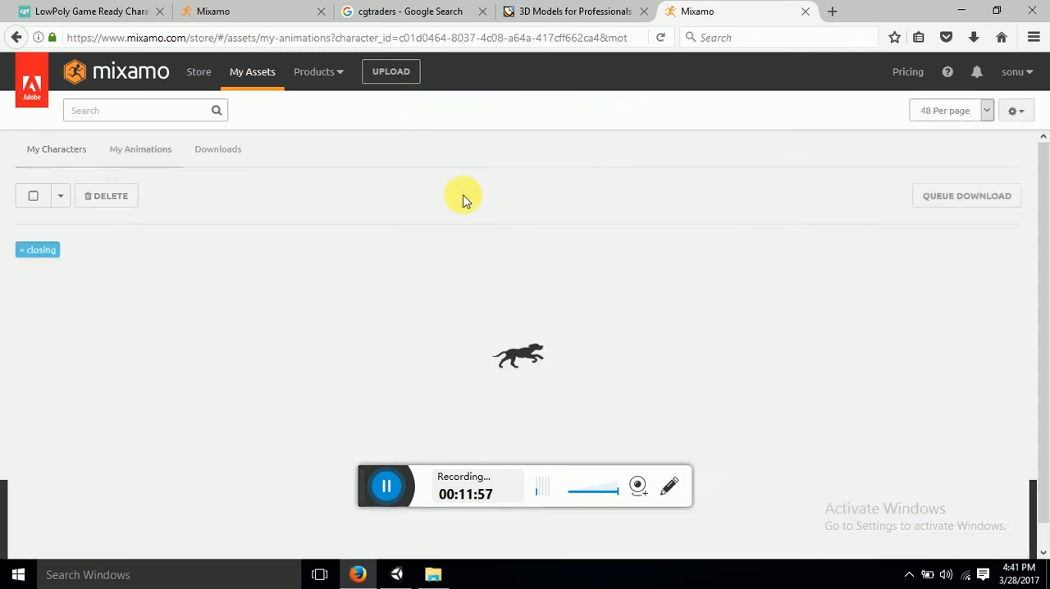
Step: Queue the Closing download as FBX with skin at 24 fps and save closing.fbx
{"action": "left_click", "coordinate": [966, 195]}
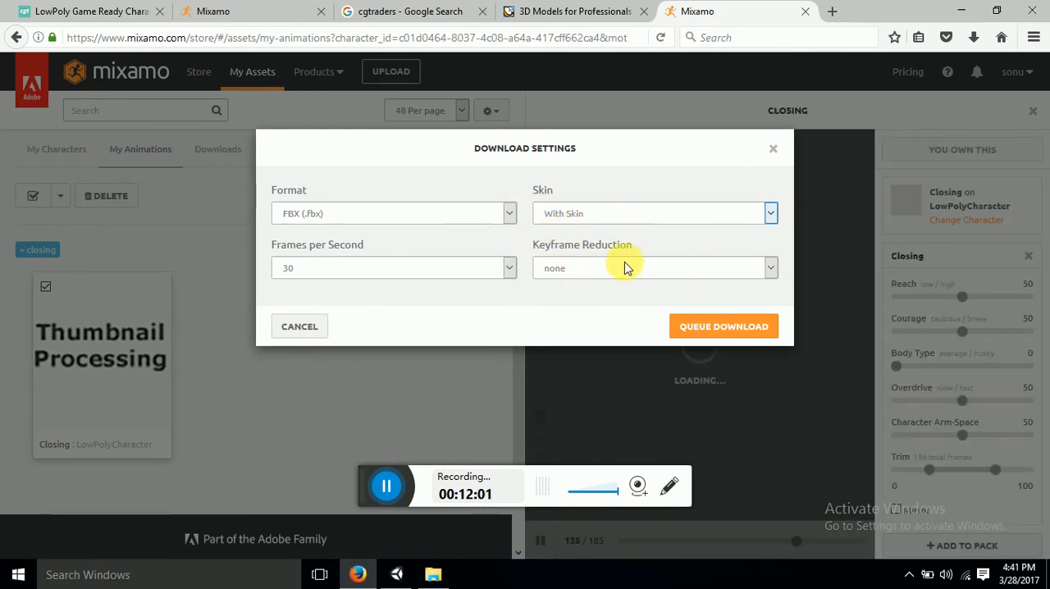
{"action": "mouse_move", "coordinate": [607, 327]}
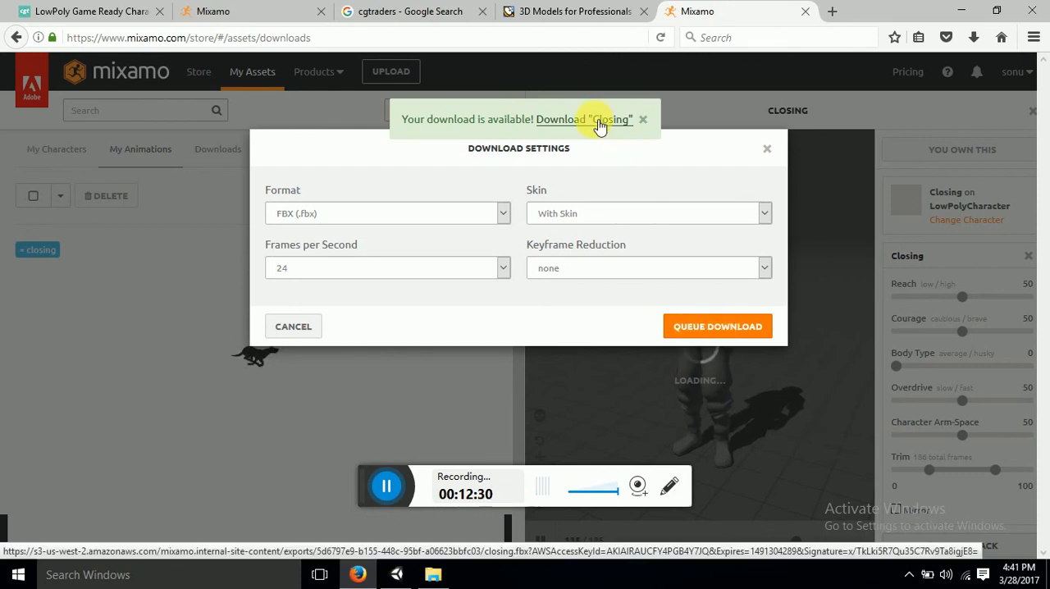
{"action": "left_click", "coordinate": [716, 325]}
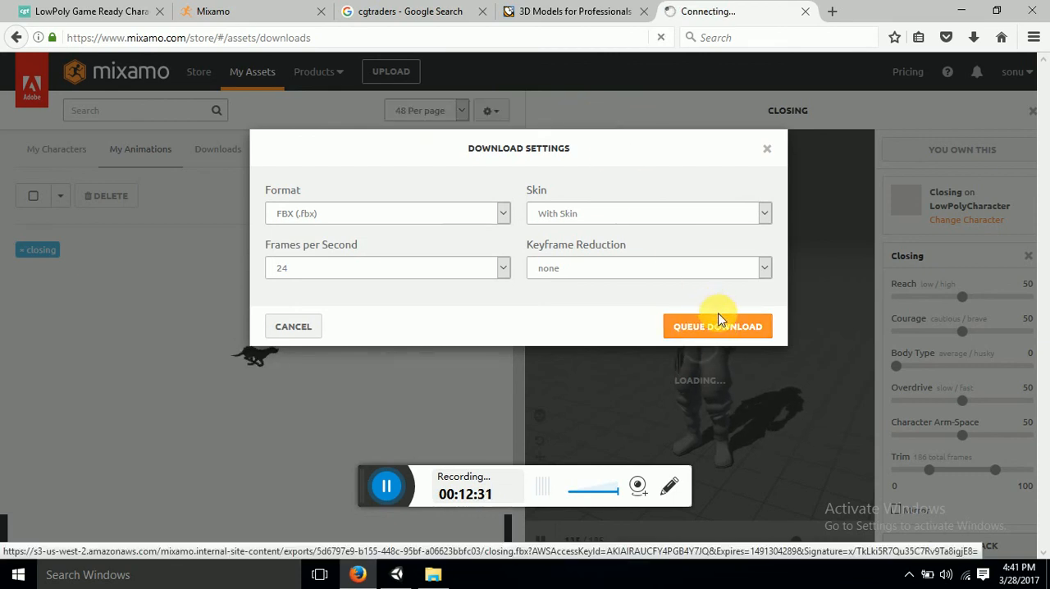
{"action": "left_click", "coordinate": [716, 325]}
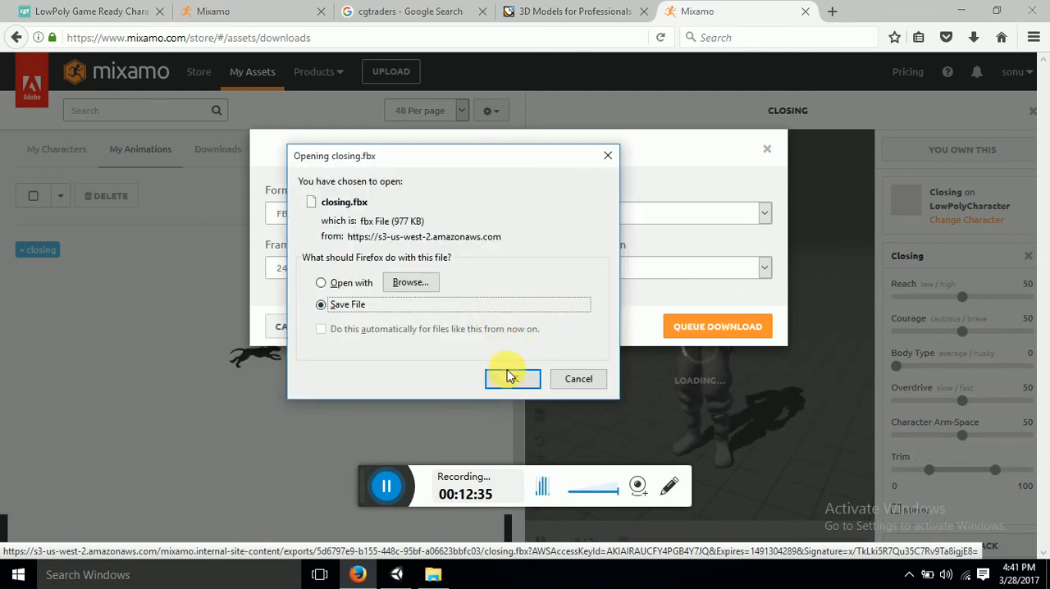
{"action": "left_click", "coordinate": [511, 377]}
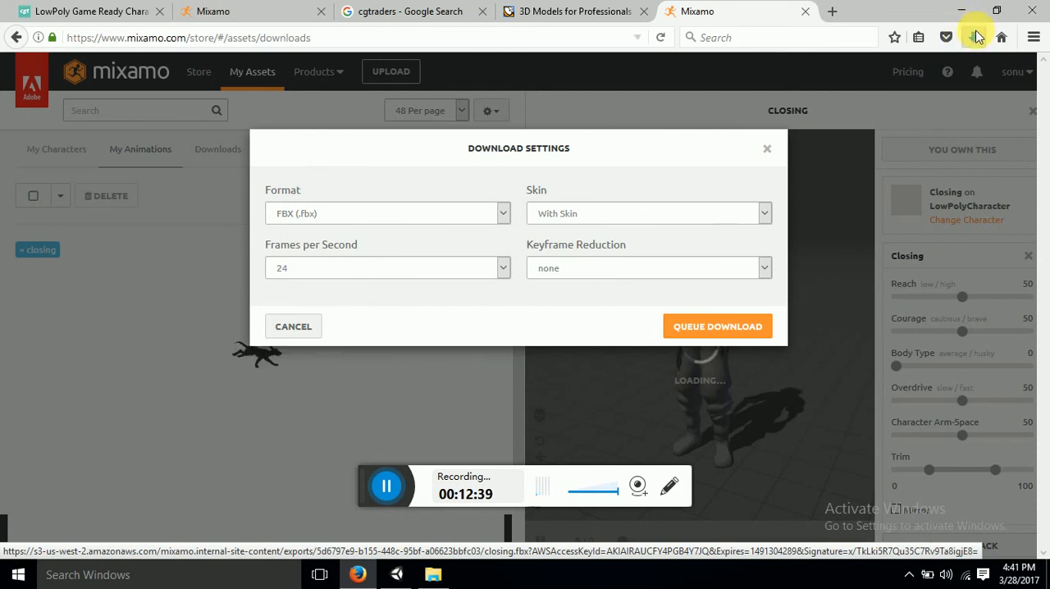
Step: Show closing.fbx in the Downloads folder and return to the Unity project
{"action": "left_click", "coordinate": [974, 36]}
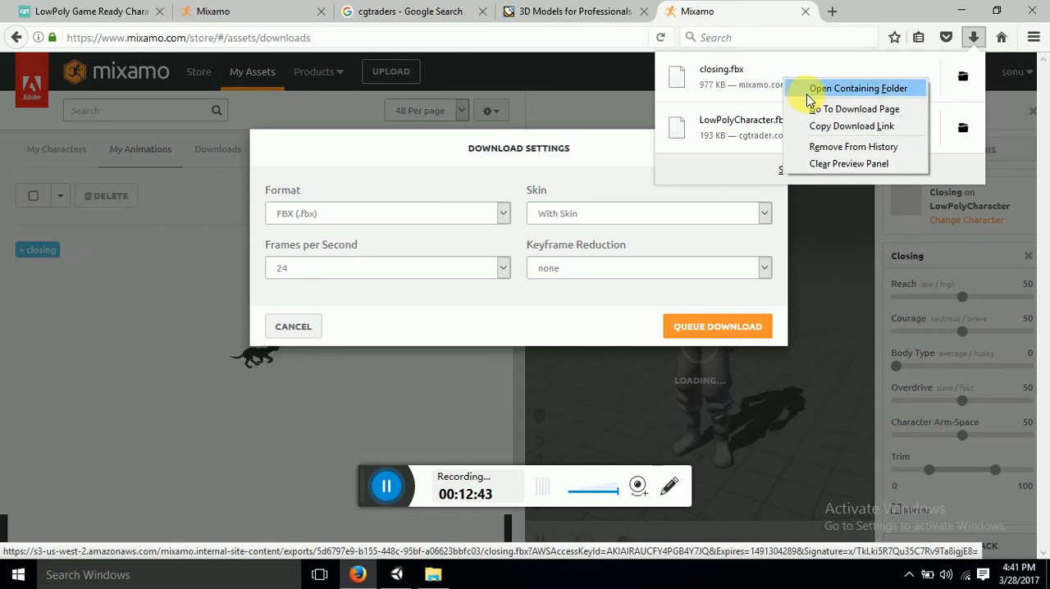
{"action": "left_click", "coordinate": [856, 88]}
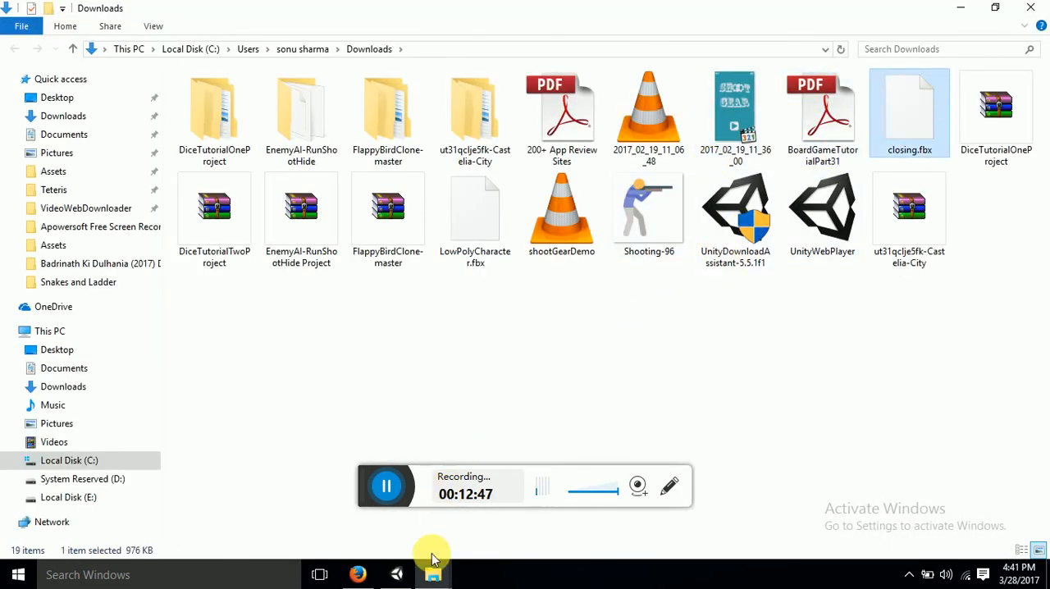
{"action": "left_click", "coordinate": [433, 574]}
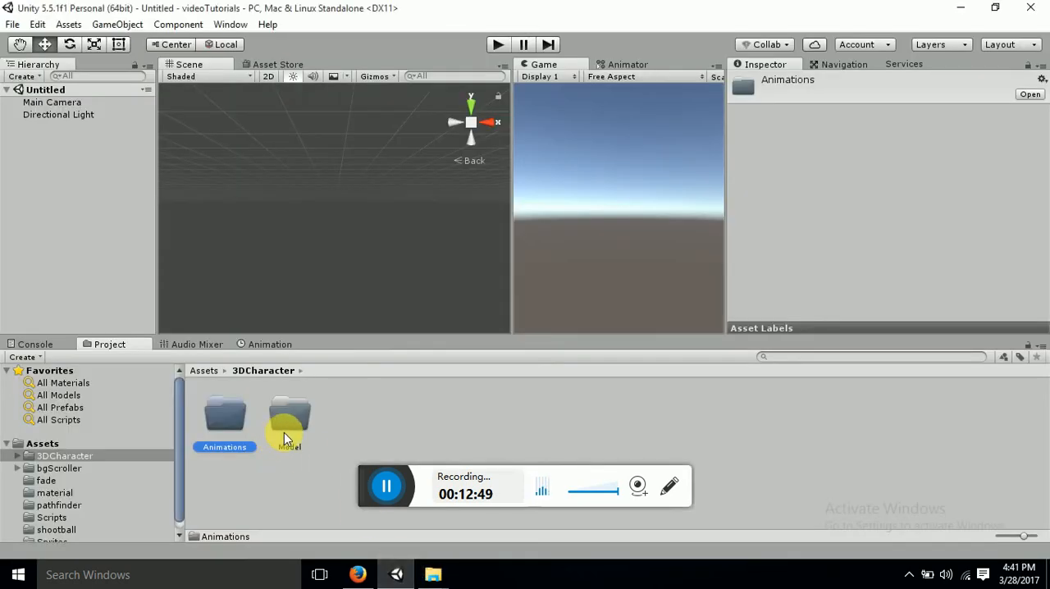
Step: Drop closing.fbx into the Model folder and select it to show its import settings
{"action": "double_click", "coordinate": [289, 413]}
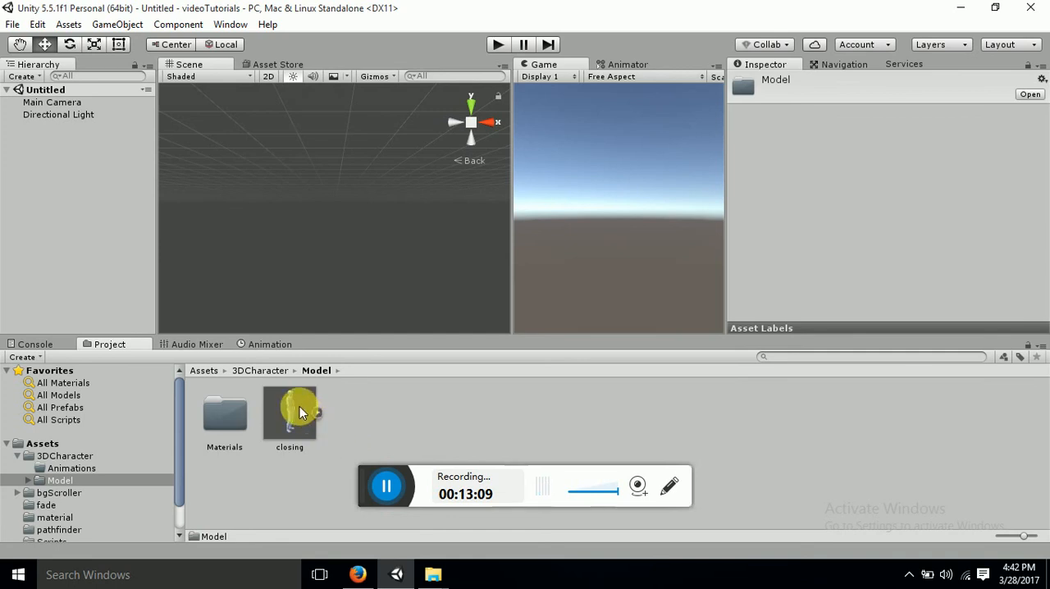
{"action": "left_click", "coordinate": [289, 413]}
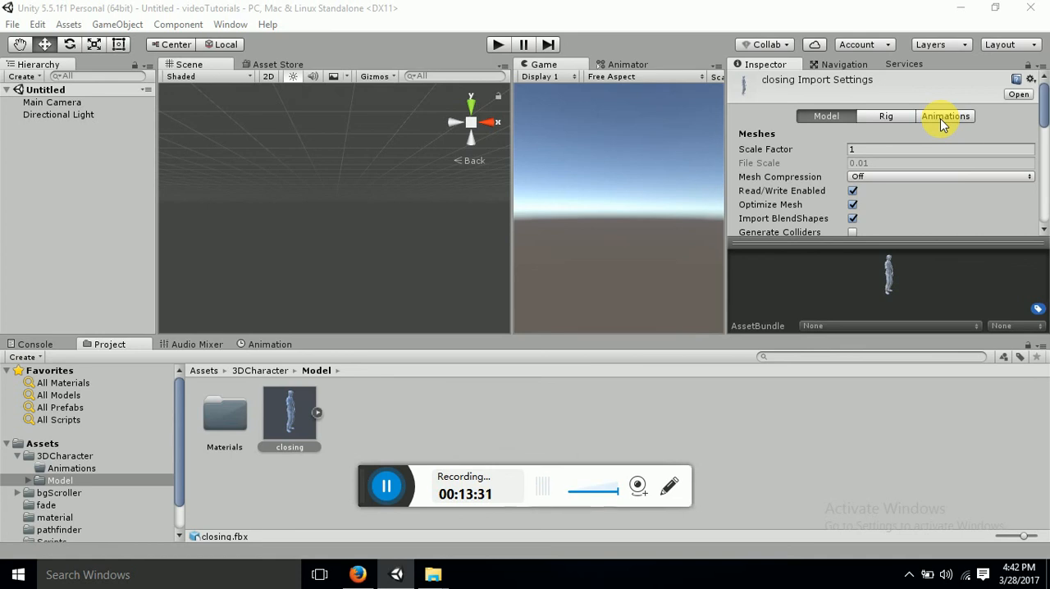
Step: Switch the closing model to its Animations import settings and play the Closing preview
{"action": "left_click", "coordinate": [945, 115]}
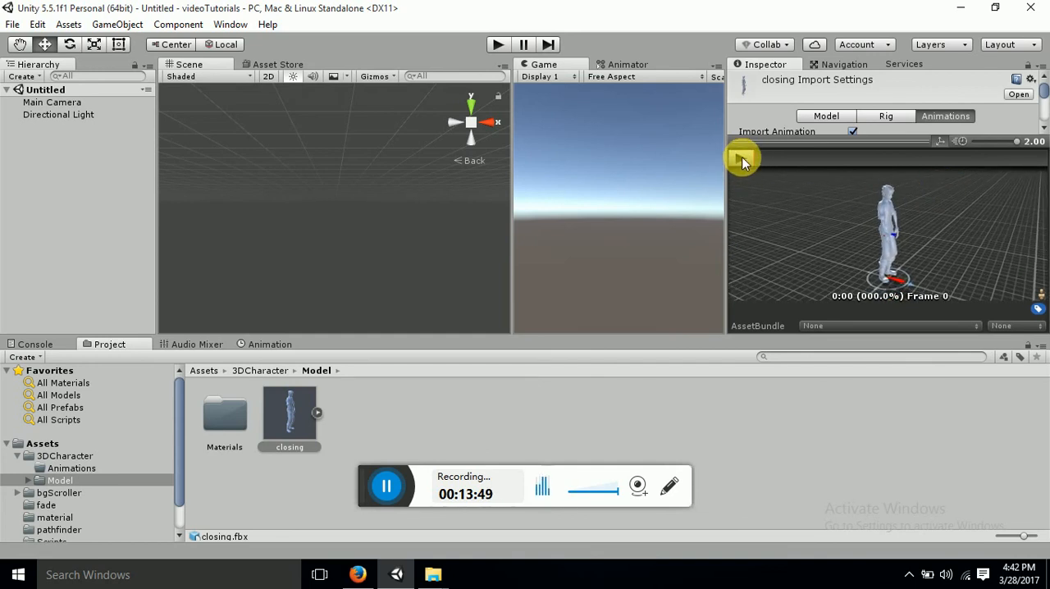
{"action": "left_click", "coordinate": [741, 157]}
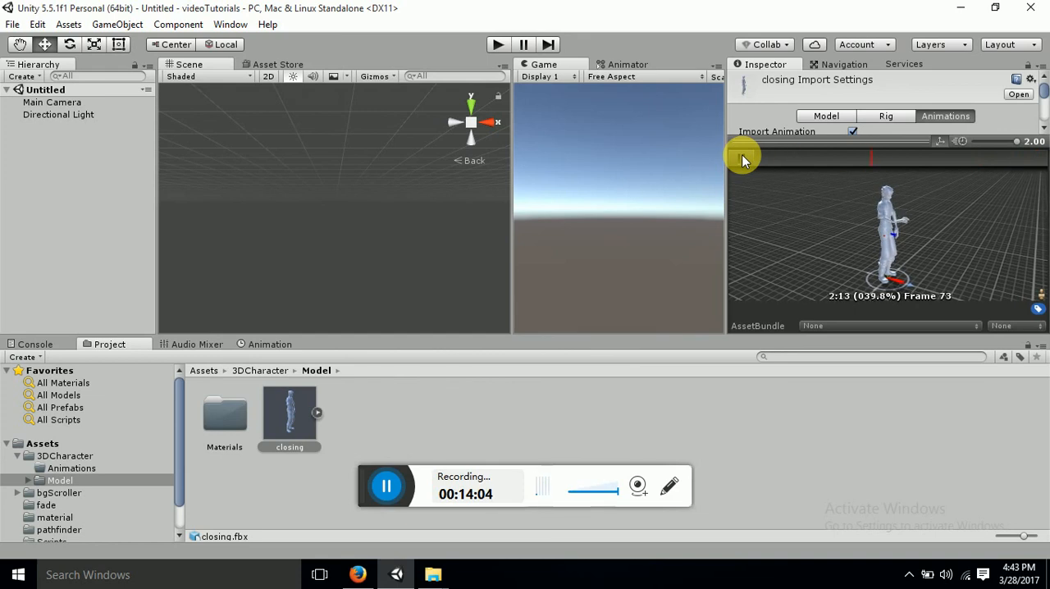
{"action": "left_click", "coordinate": [741, 158]}
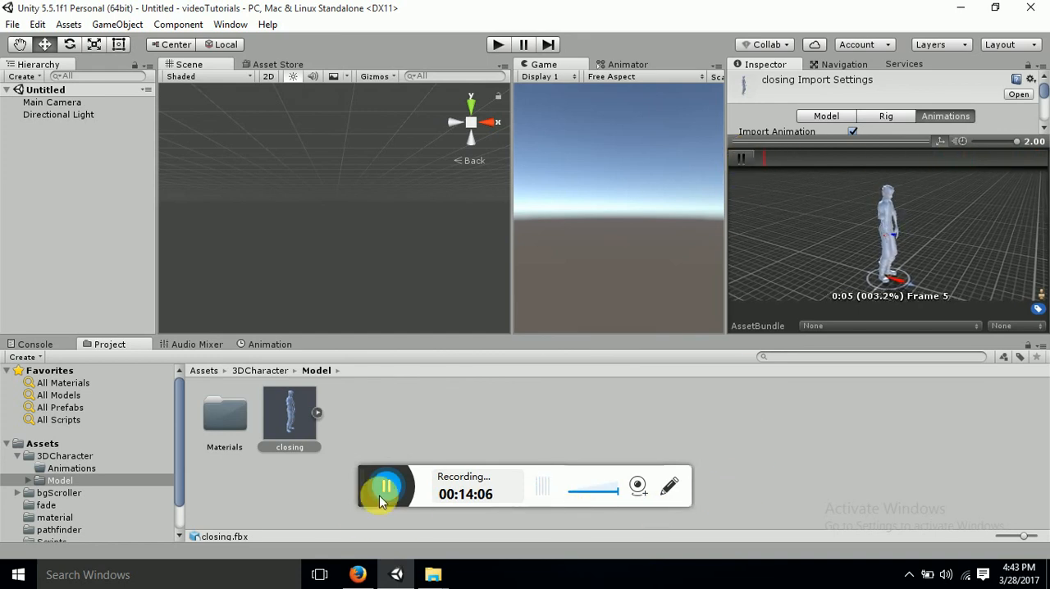